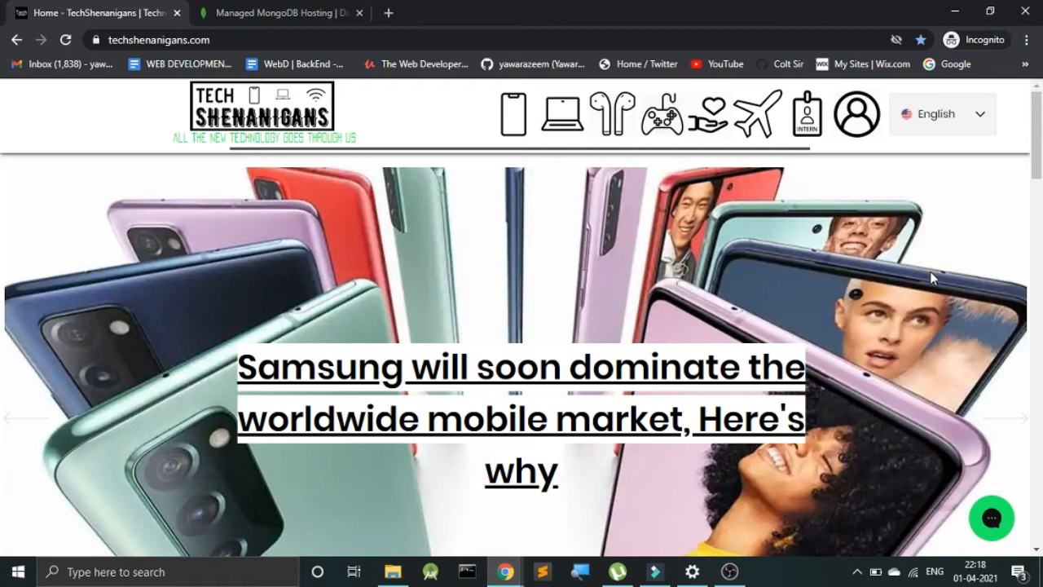
{"action": "mouse_move", "coordinate": [919, 277]}
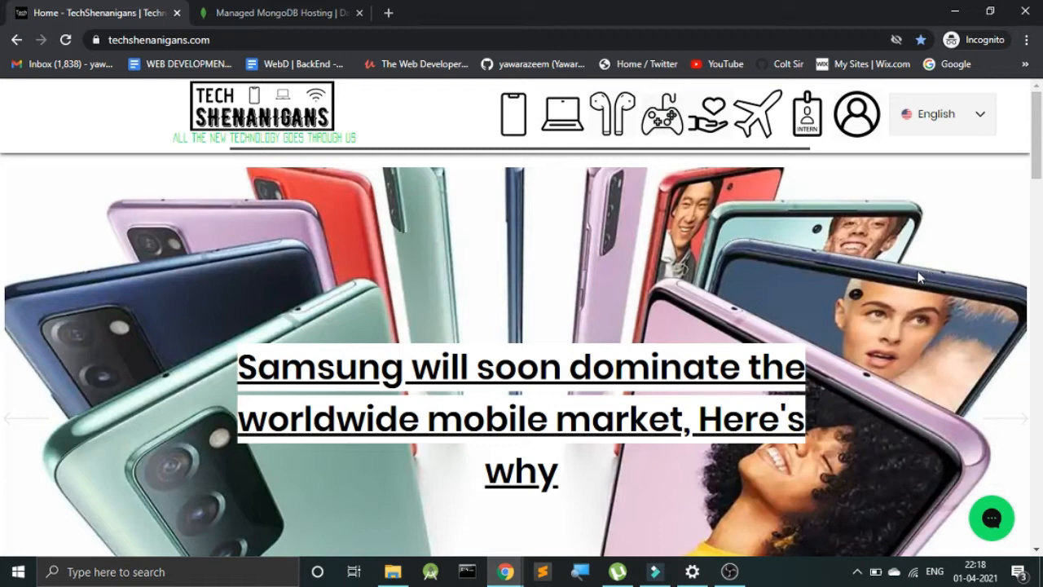
Step: Switch to the mongodb.com/cloud/atlas tab and reach the Tech Shenanigans Projects page
{"action": "left_click", "coordinate": [281, 12]}
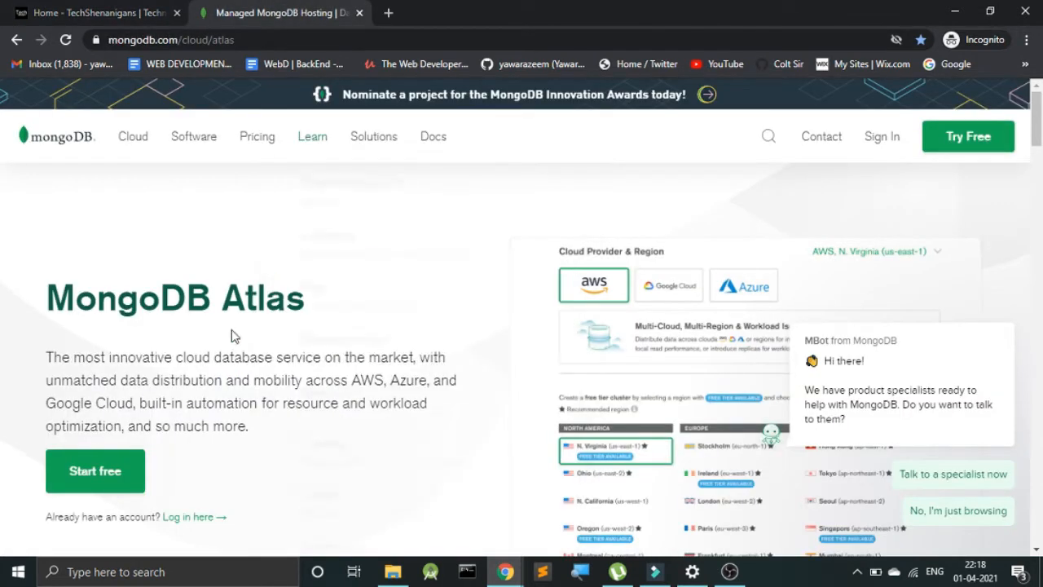
{"action": "double_click", "coordinate": [260, 297]}
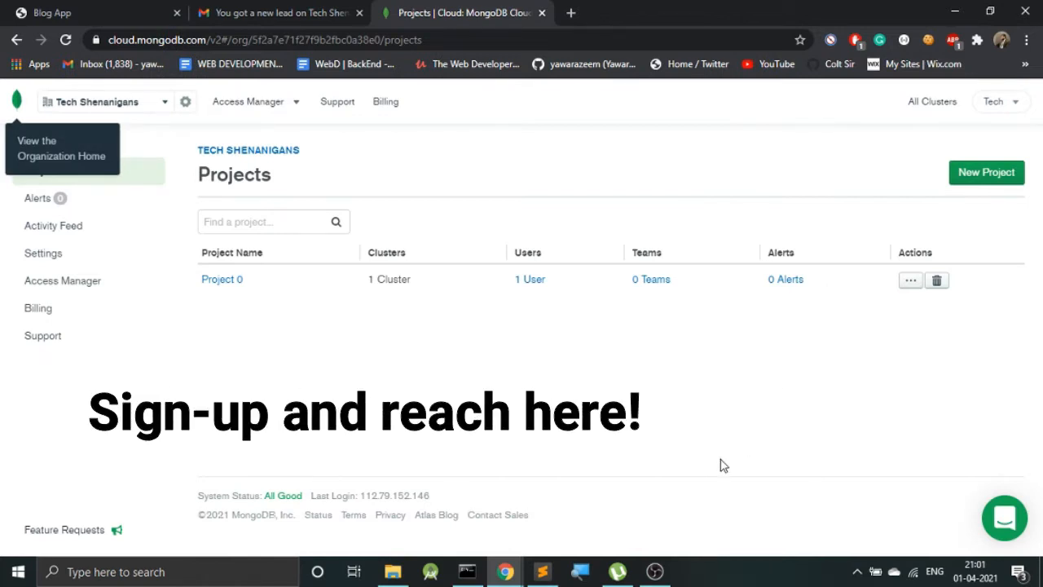
{"action": "mouse_move", "coordinate": [843, 518]}
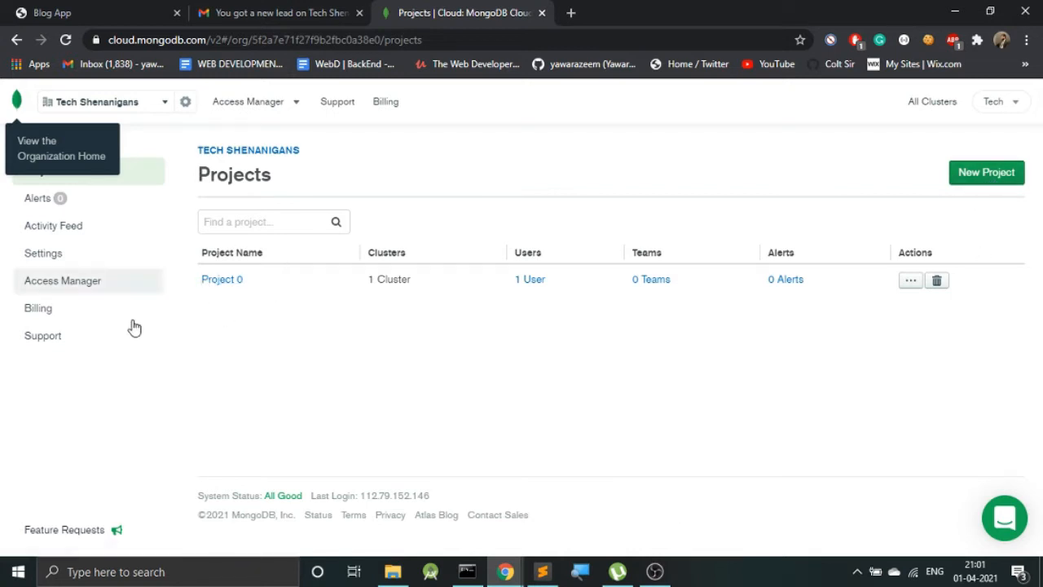
{"action": "mouse_move", "coordinate": [464, 327]}
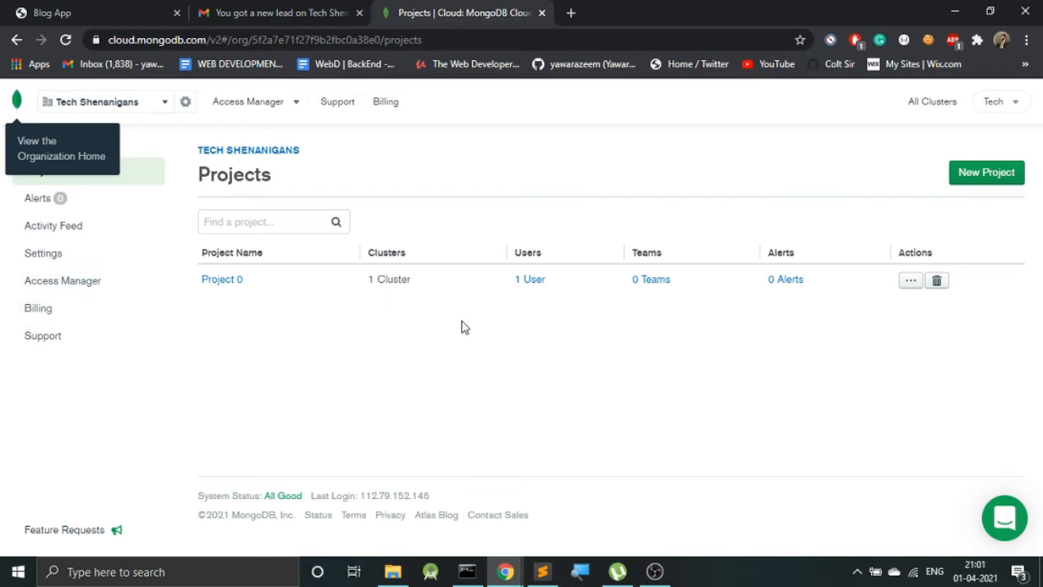
{"action": "mouse_move", "coordinate": [530, 317]}
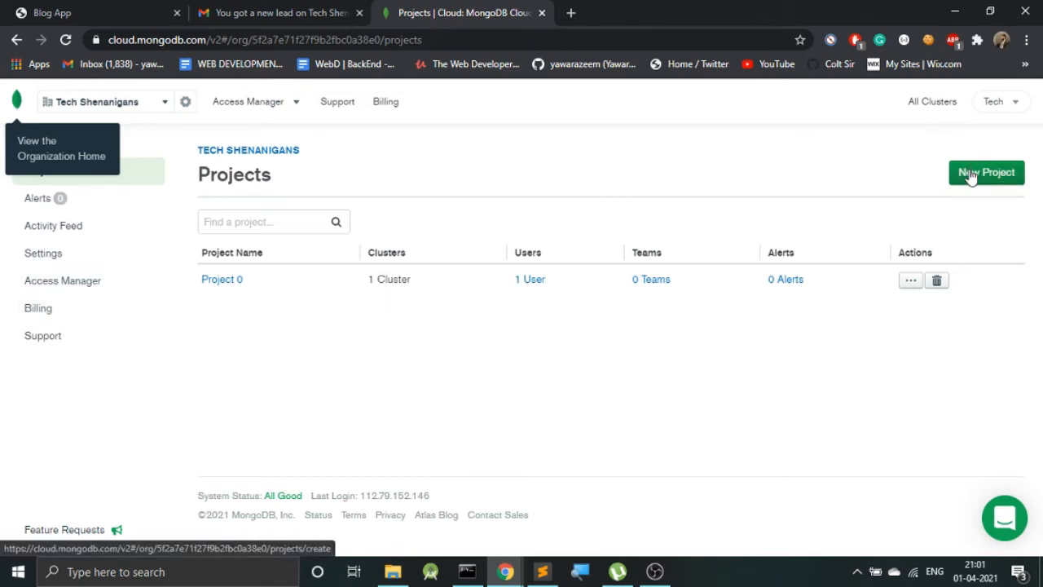
Step: Create a new Atlas project named 'Youtubedemo' with default member settings
{"action": "left_click", "coordinate": [986, 172]}
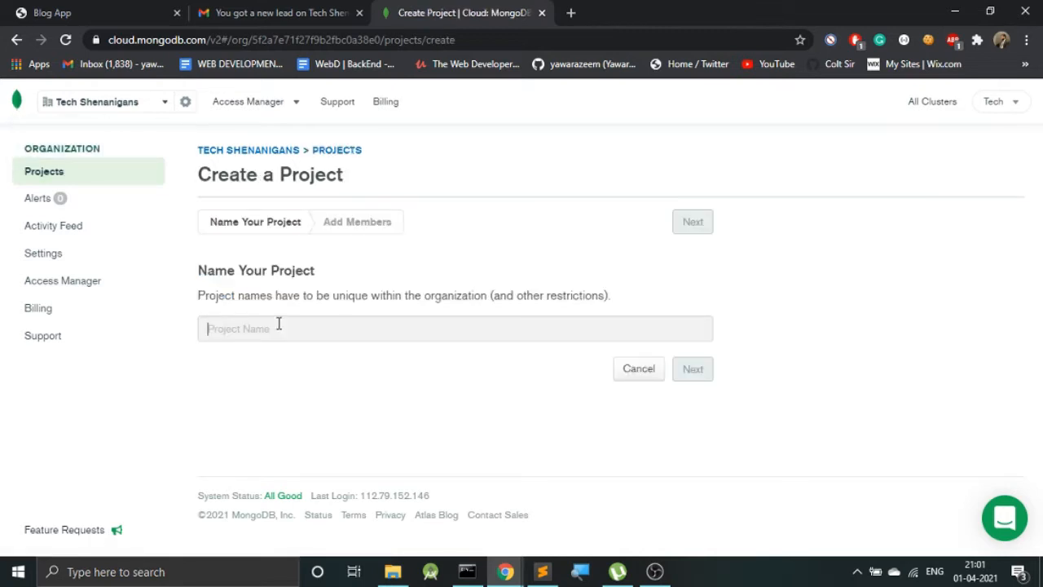
{"action": "type", "text": "Youtube"}
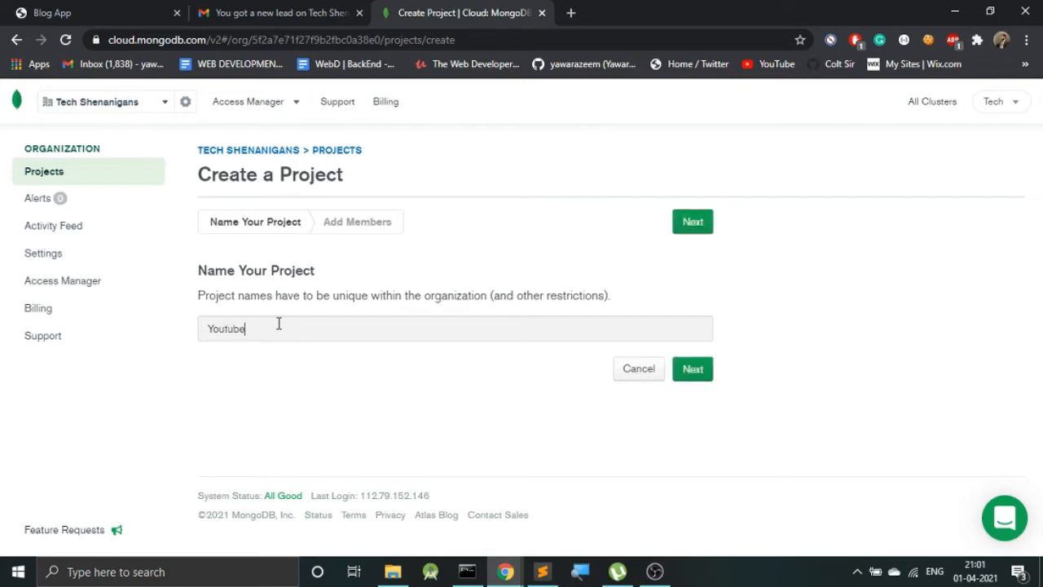
{"action": "type", "text": "demo"}
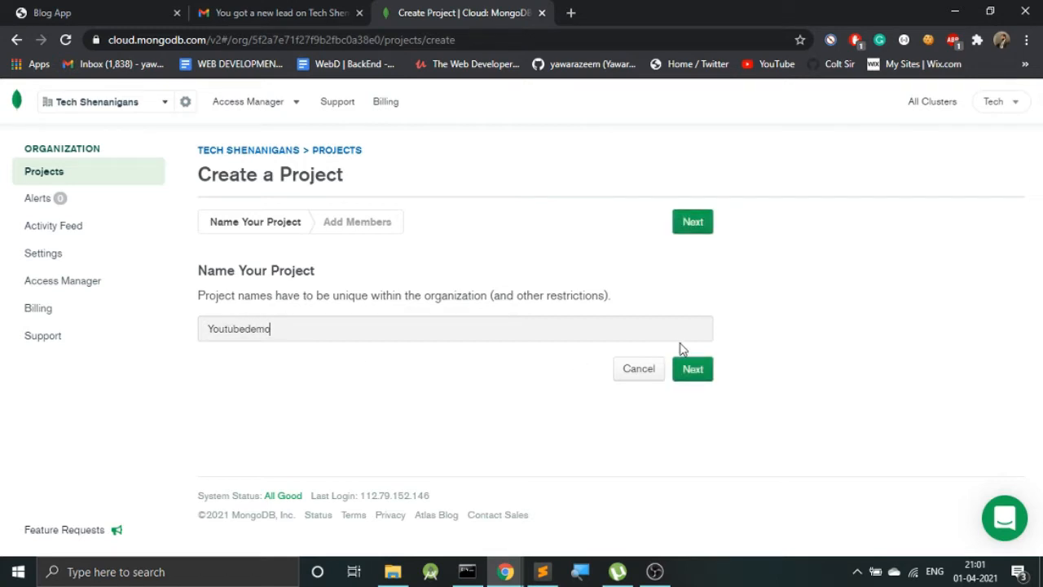
{"action": "left_click", "coordinate": [692, 220]}
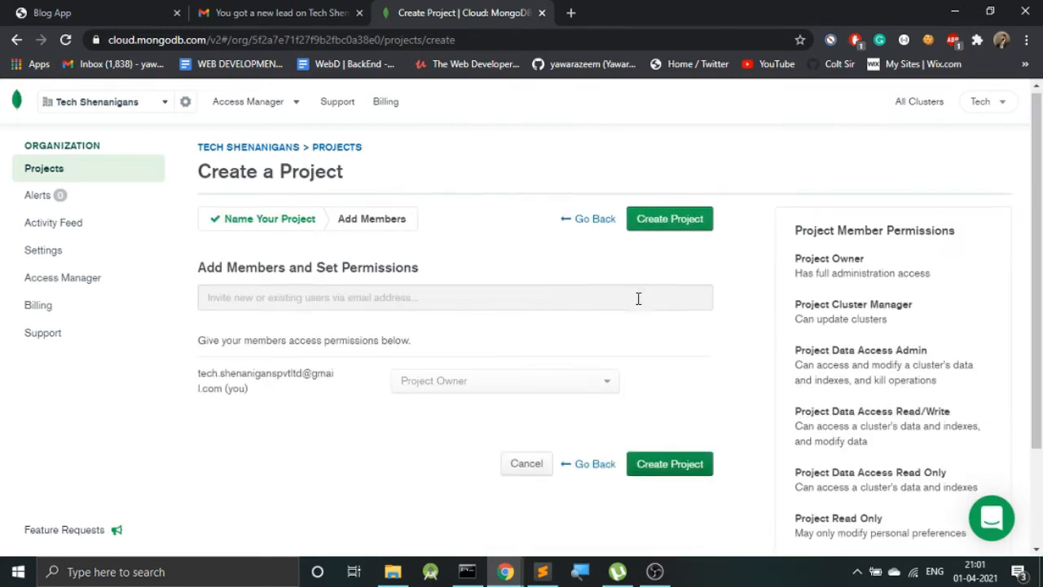
{"action": "scroll", "scroll_direction": "down", "scroll_amount": 3}
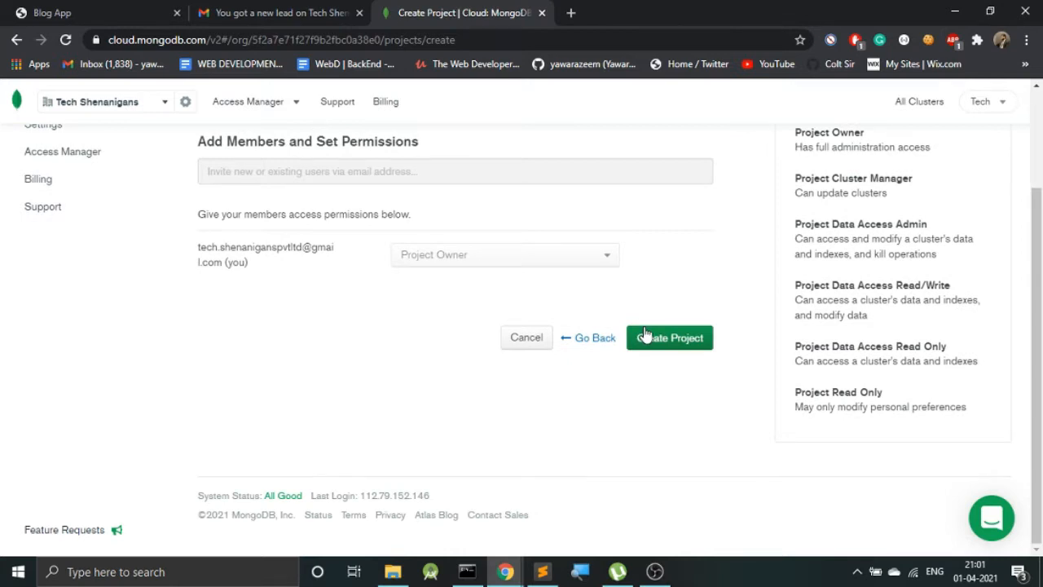
{"action": "left_click", "coordinate": [669, 337]}
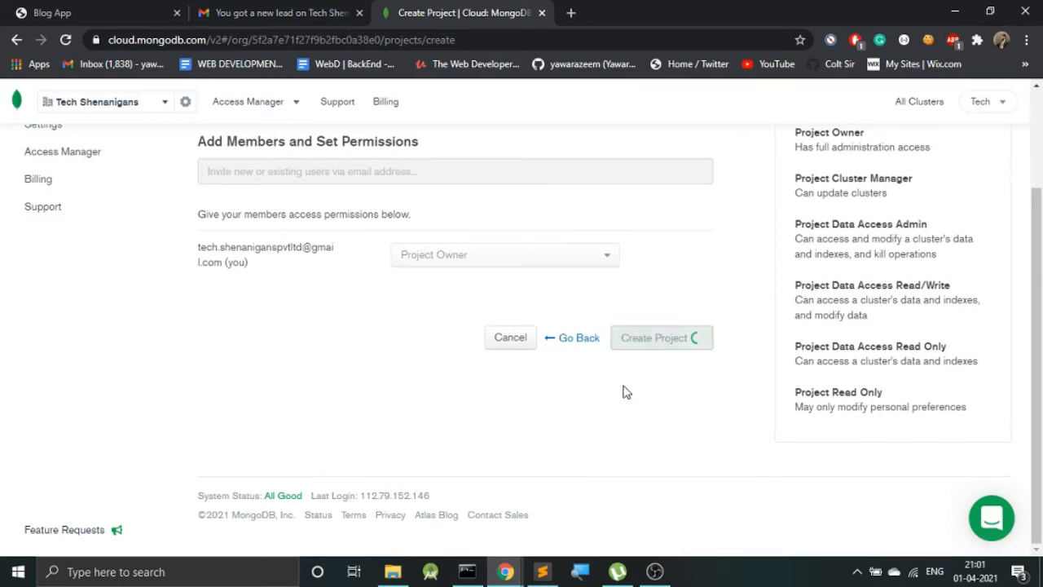
{"action": "left_click", "coordinate": [660, 337]}
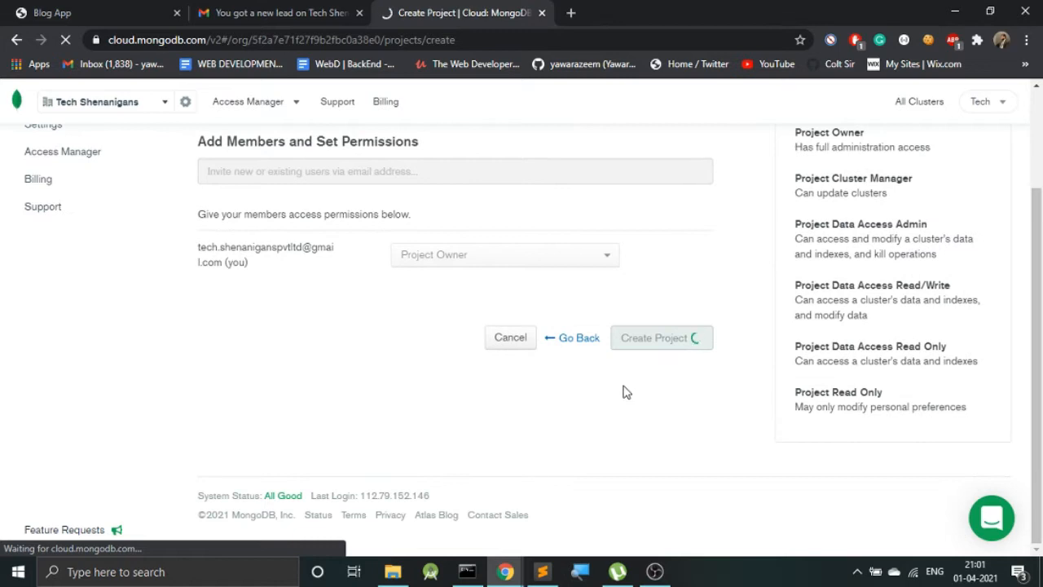
{"action": "left_click", "coordinate": [653, 337]}
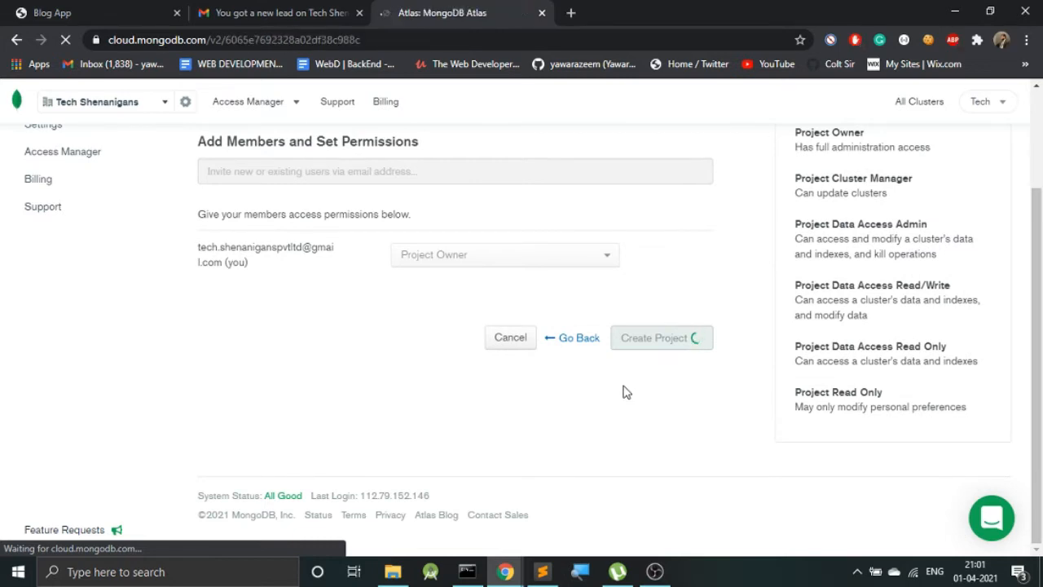
{"action": "left_click", "coordinate": [660, 337]}
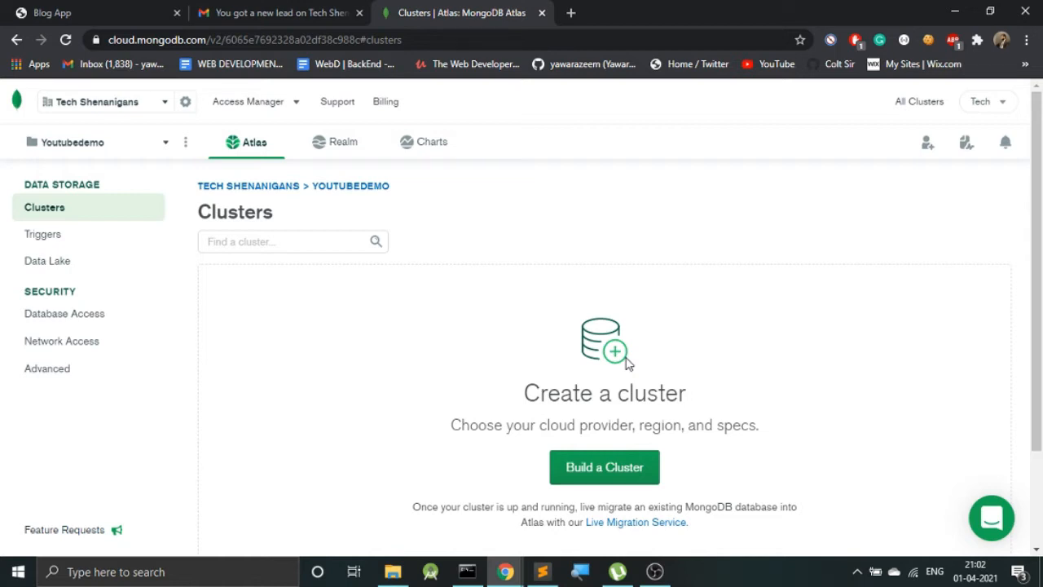
{"action": "mouse_move", "coordinate": [603, 466]}
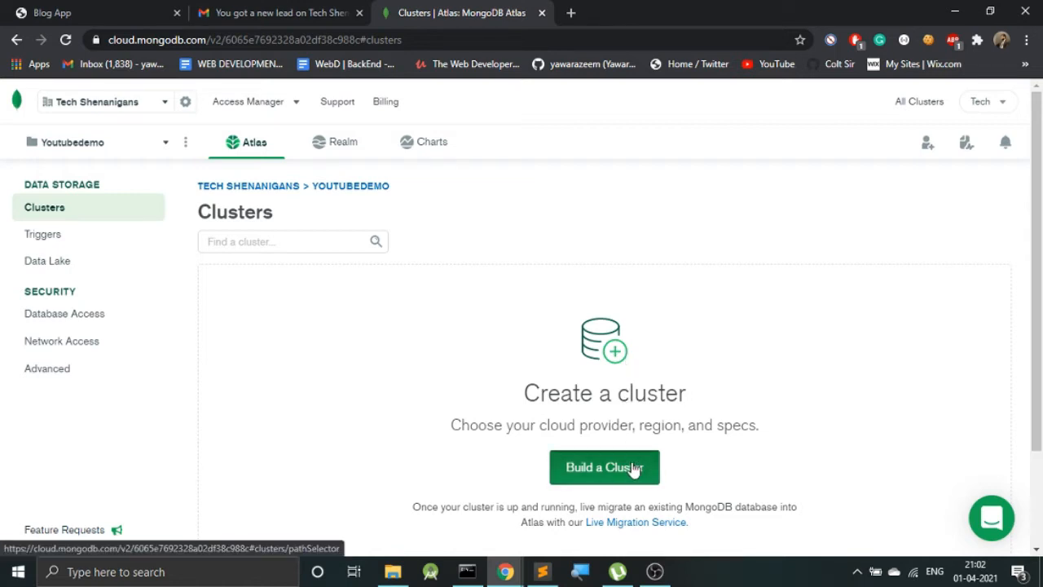
Step: Start Build a Cluster and review the multi-cloud, dedicated and free shared paths
{"action": "left_click", "coordinate": [604, 467]}
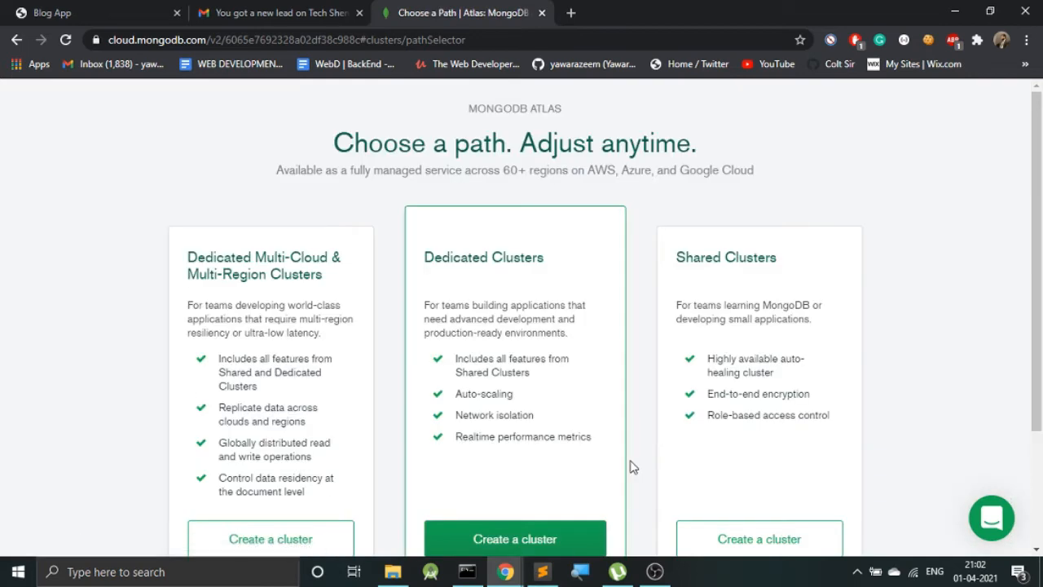
{"action": "scroll", "scroll_direction": "down", "scroll_amount": 3}
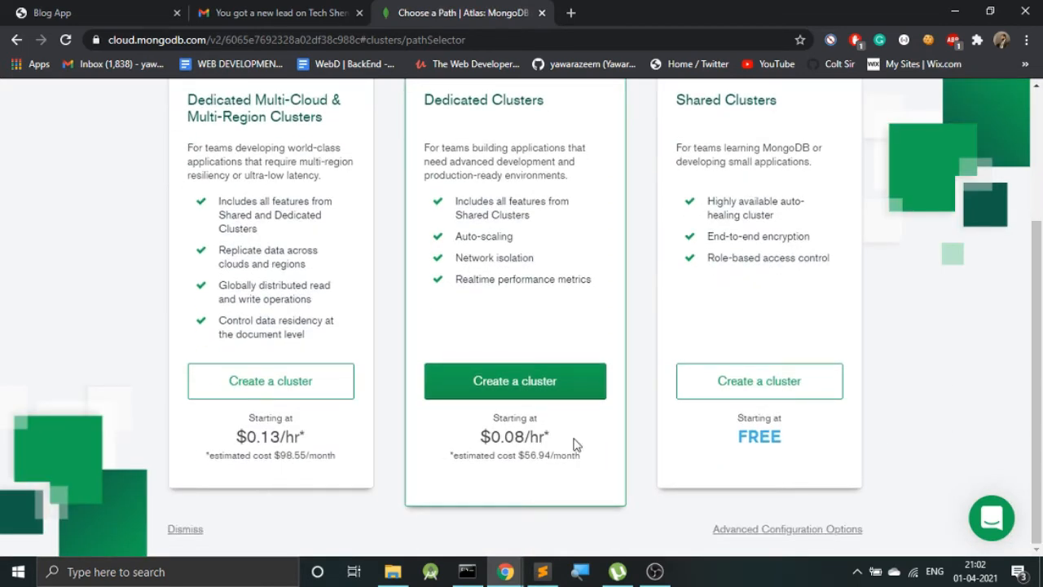
{"action": "scroll", "scroll_direction": "down", "scroll_amount": 3}
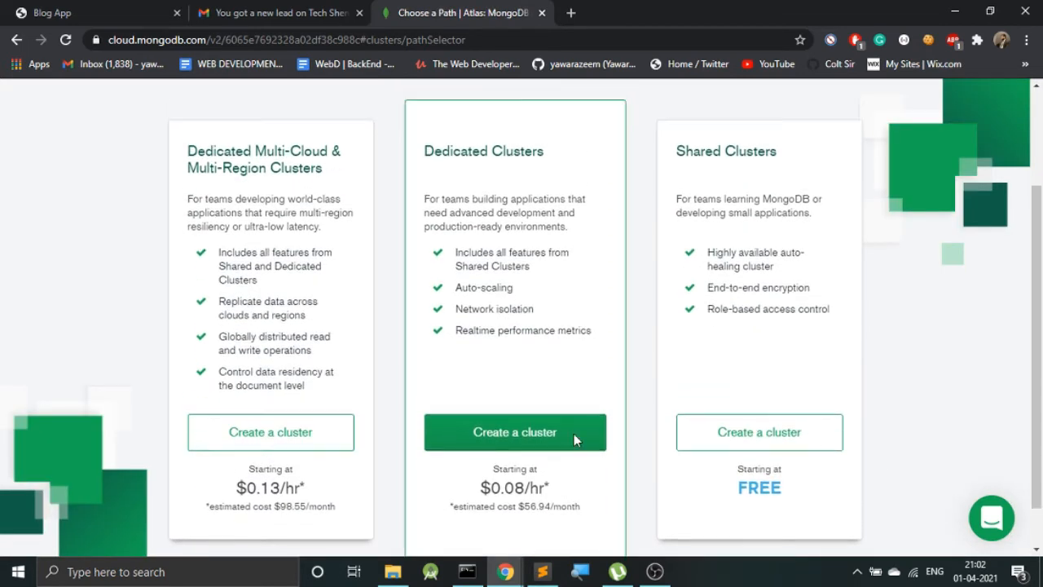
{"action": "scroll", "scroll_direction": "down", "scroll_amount": 3}
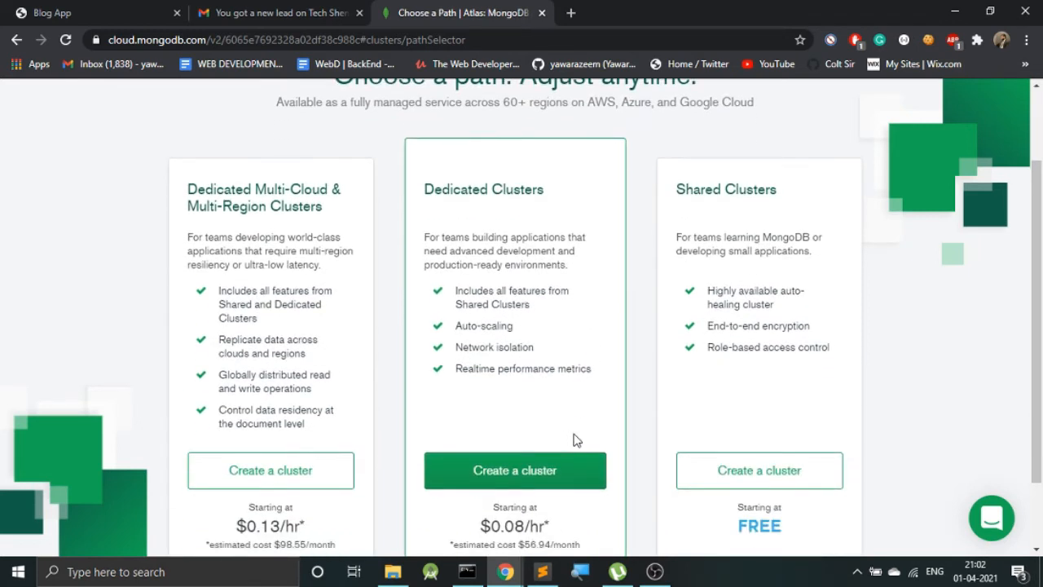
{"action": "mouse_move", "coordinate": [683, 289]}
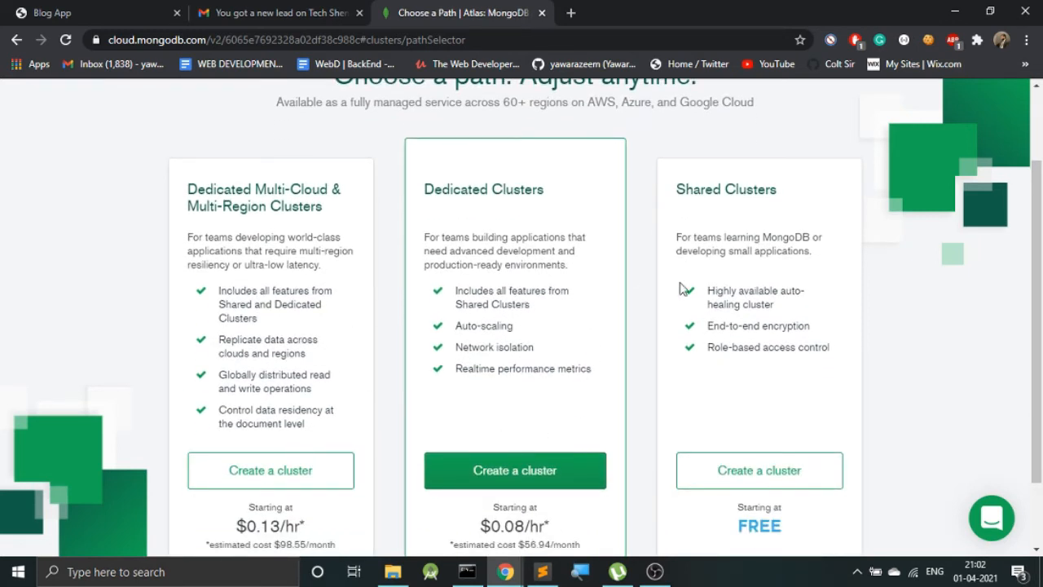
{"action": "mouse_move", "coordinate": [687, 304]}
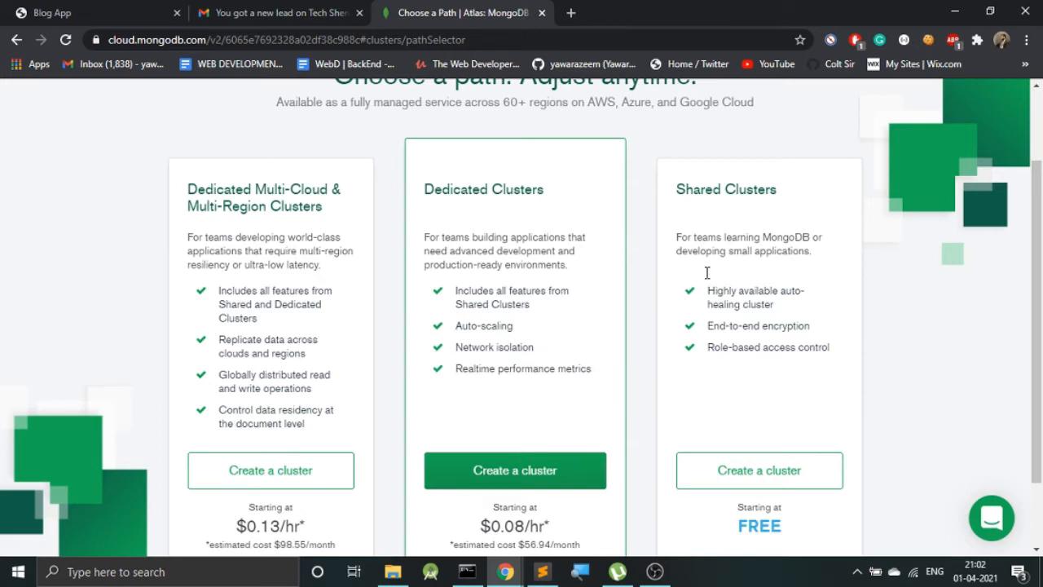
{"action": "mouse_move", "coordinate": [673, 384]}
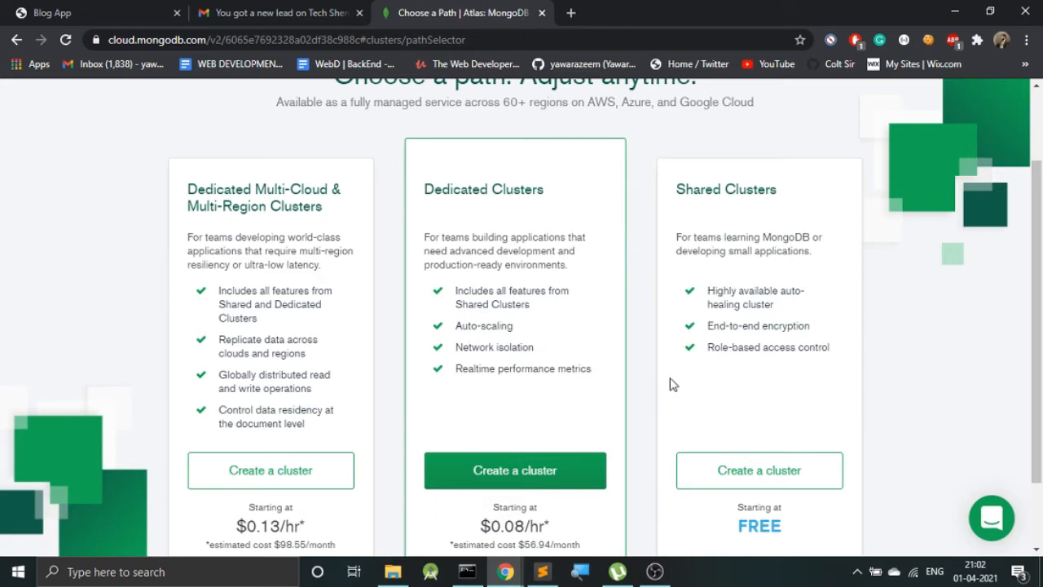
{"action": "mouse_move", "coordinate": [367, 352]}
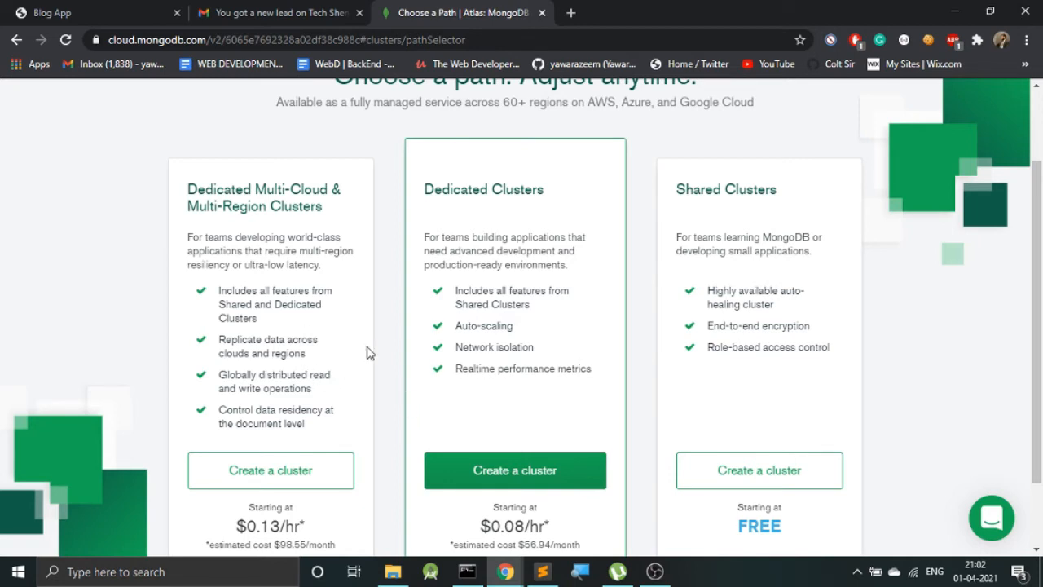
{"action": "mouse_move", "coordinate": [739, 342]}
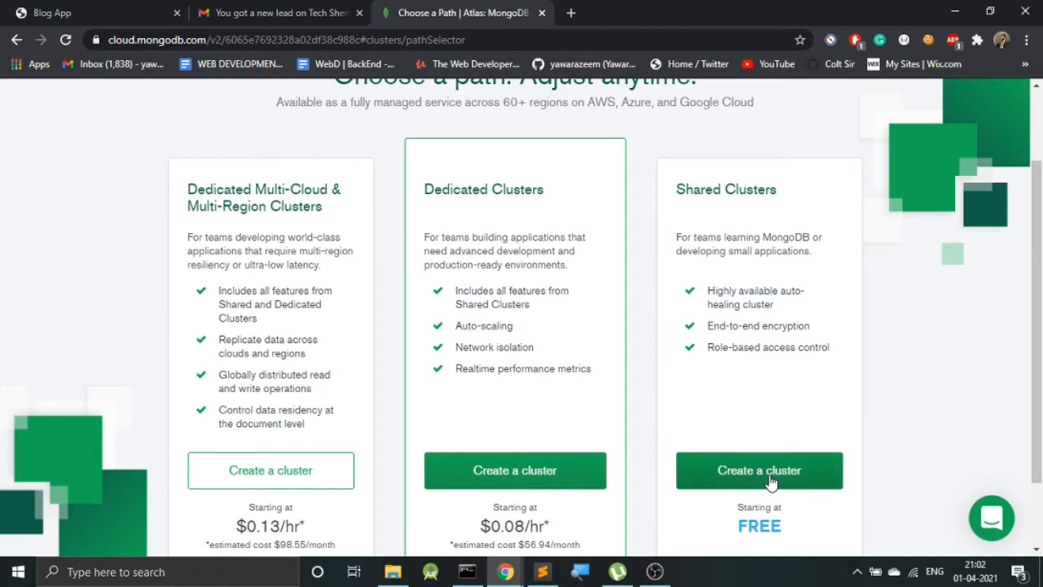
Step: Choose the free shared cluster and set its region to AWS Mumbai (ap-south-1)
{"action": "left_click", "coordinate": [758, 470]}
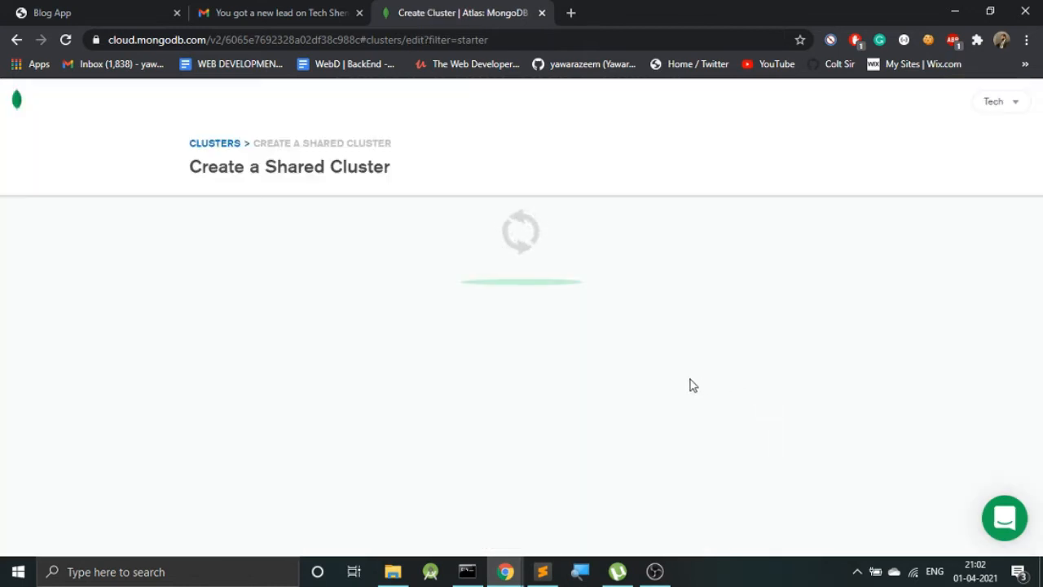
{"action": "mouse_move", "coordinate": [623, 369]}
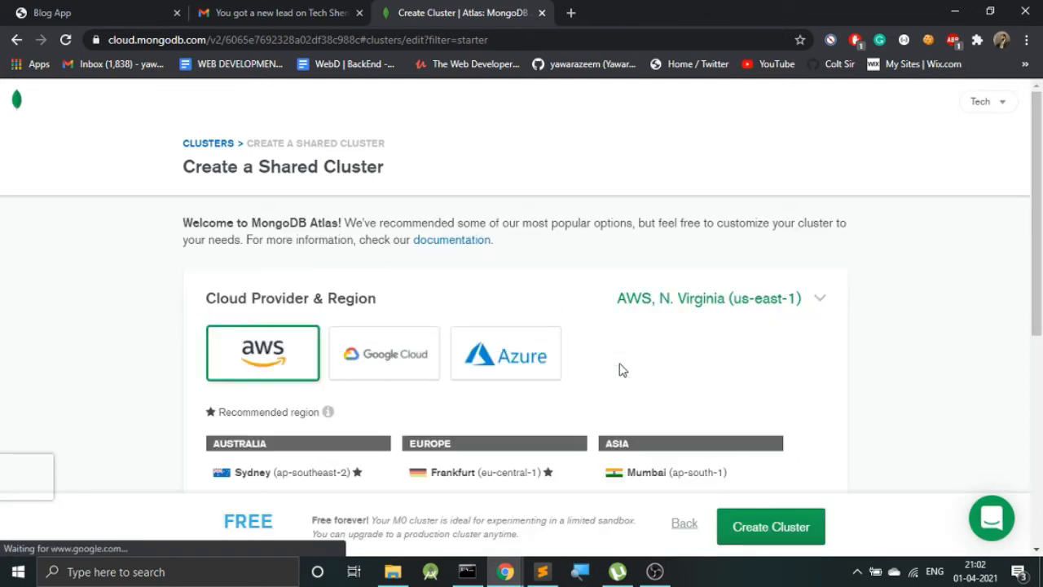
{"action": "scroll", "scroll_direction": "down", "scroll_amount": 3}
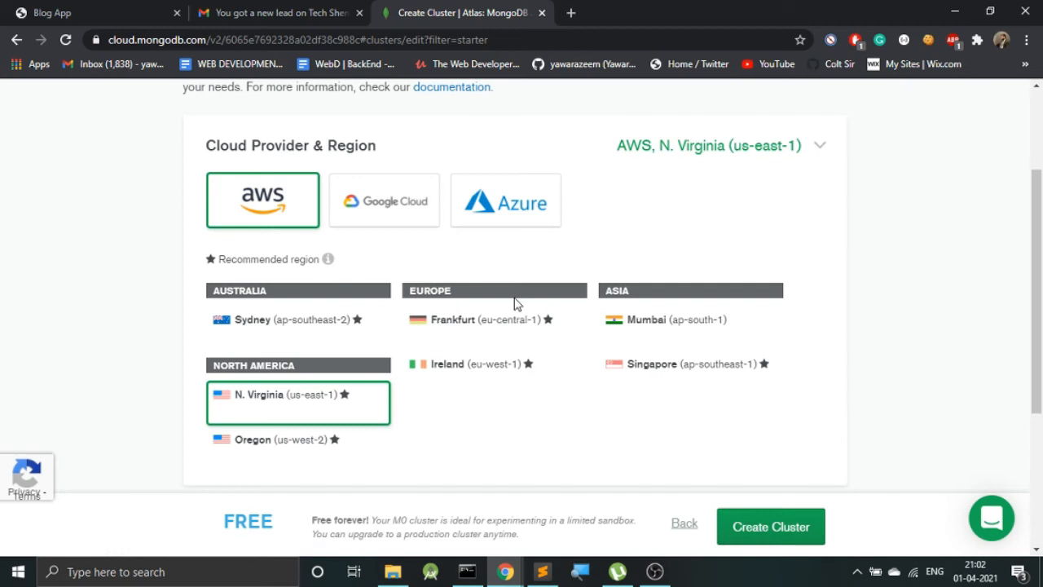
{"action": "mouse_move", "coordinate": [499, 293]}
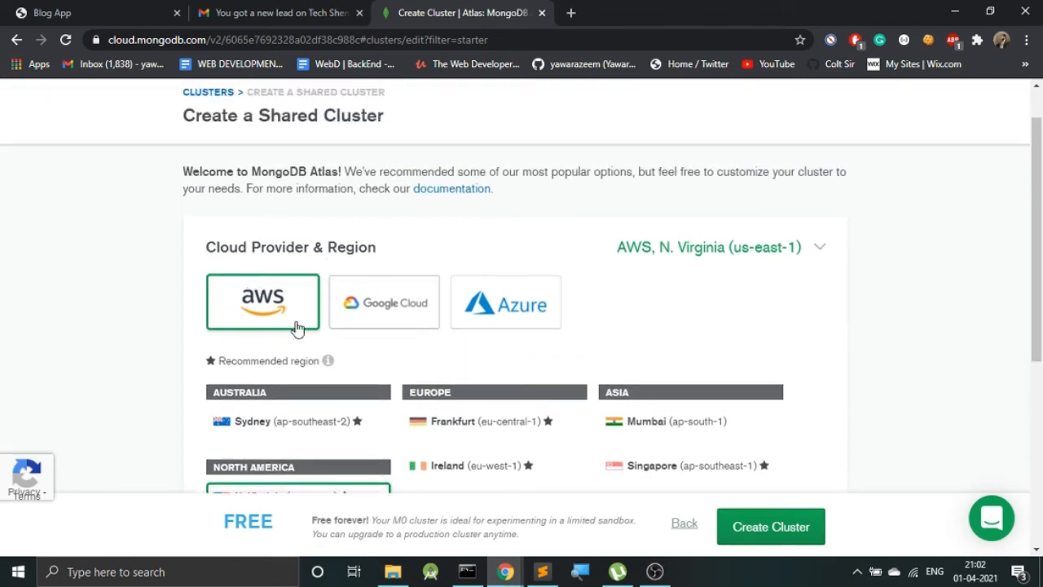
{"action": "mouse_move", "coordinate": [325, 312]}
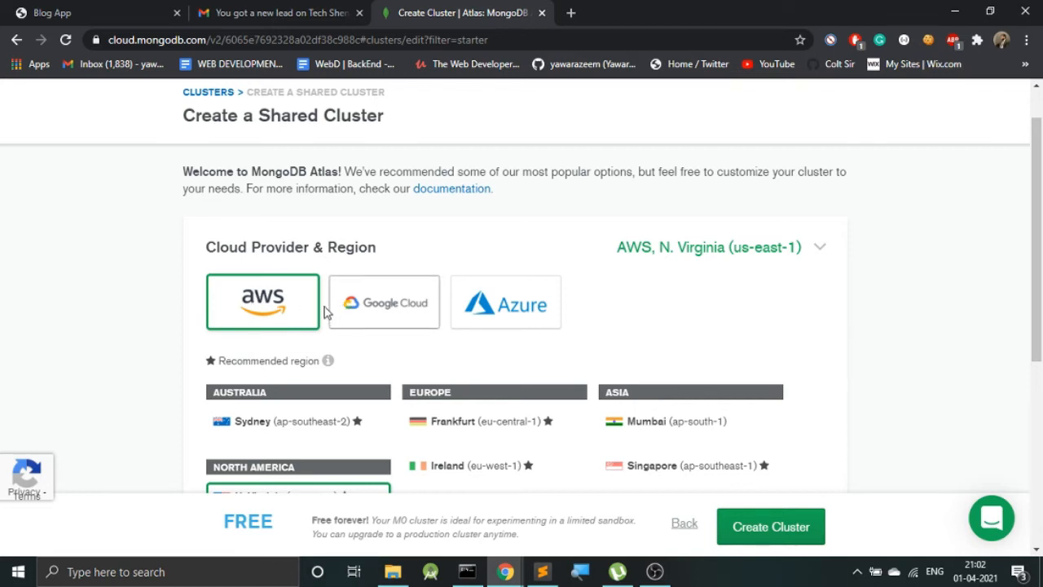
{"action": "scroll", "scroll_direction": "down", "scroll_amount": 3}
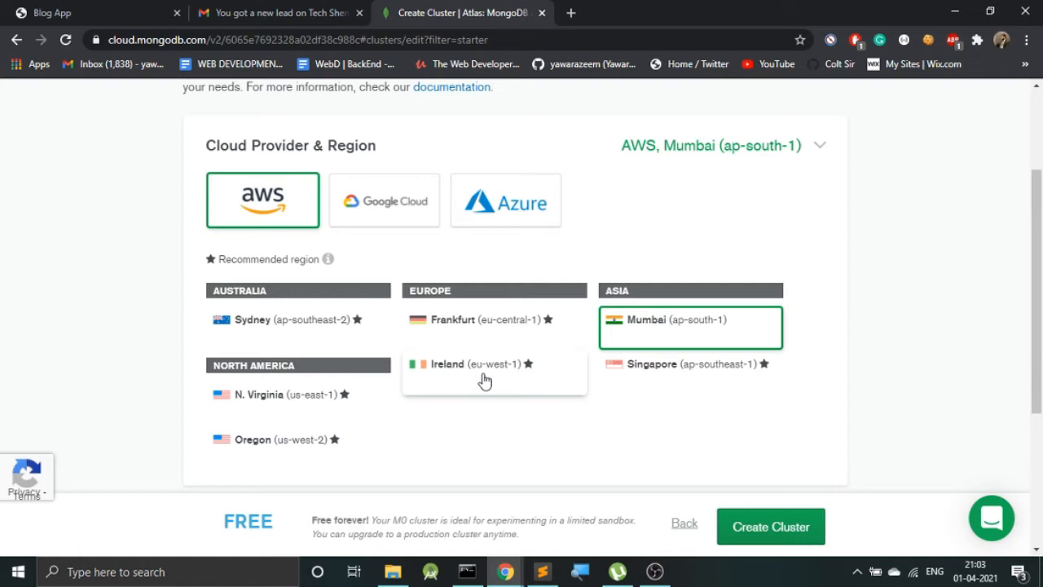
{"action": "scroll", "scroll_direction": "down", "scroll_amount": 3}
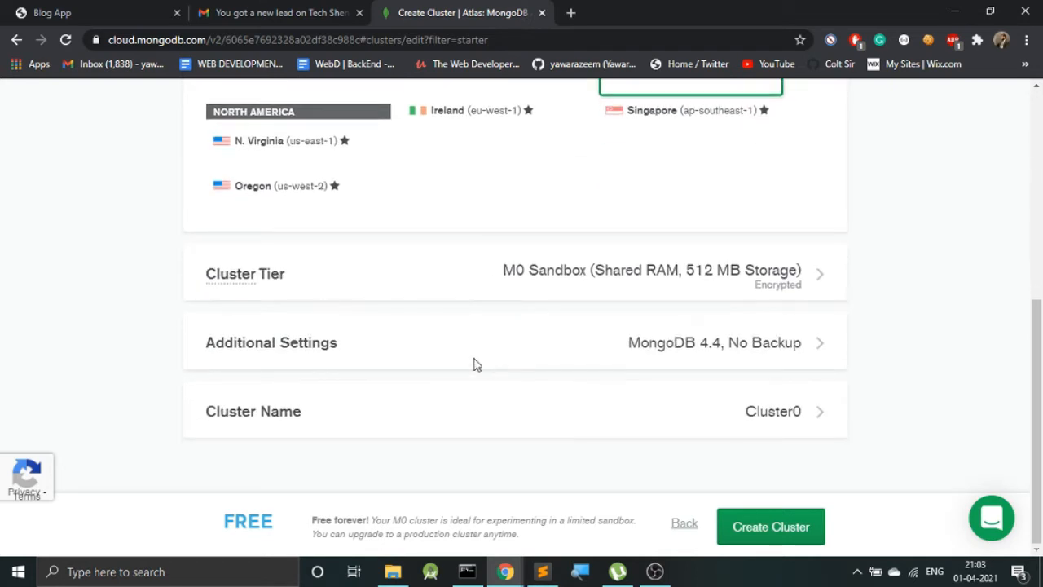
{"action": "mouse_move", "coordinate": [709, 331]}
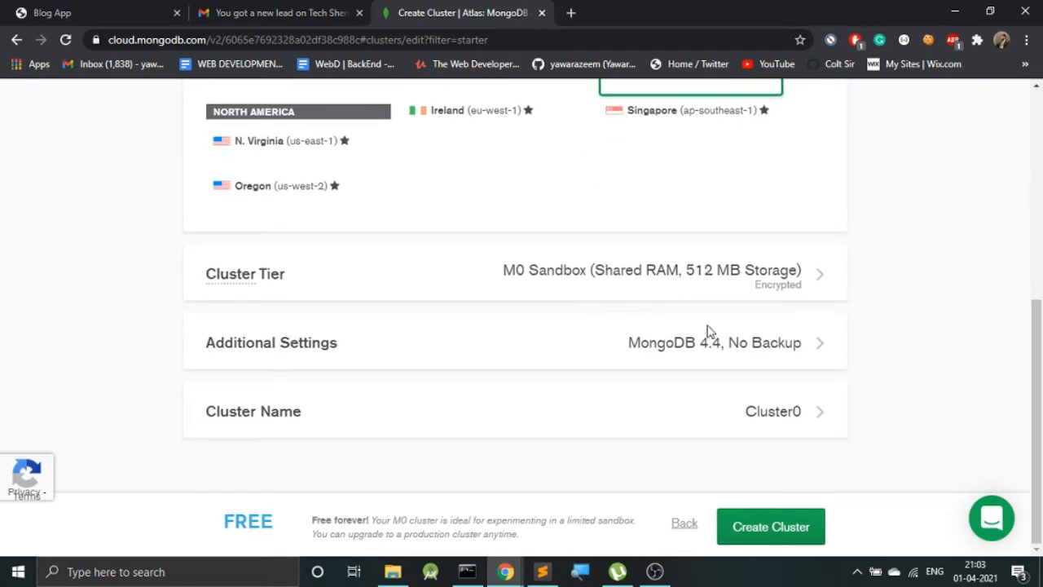
{"action": "mouse_move", "coordinate": [778, 413]}
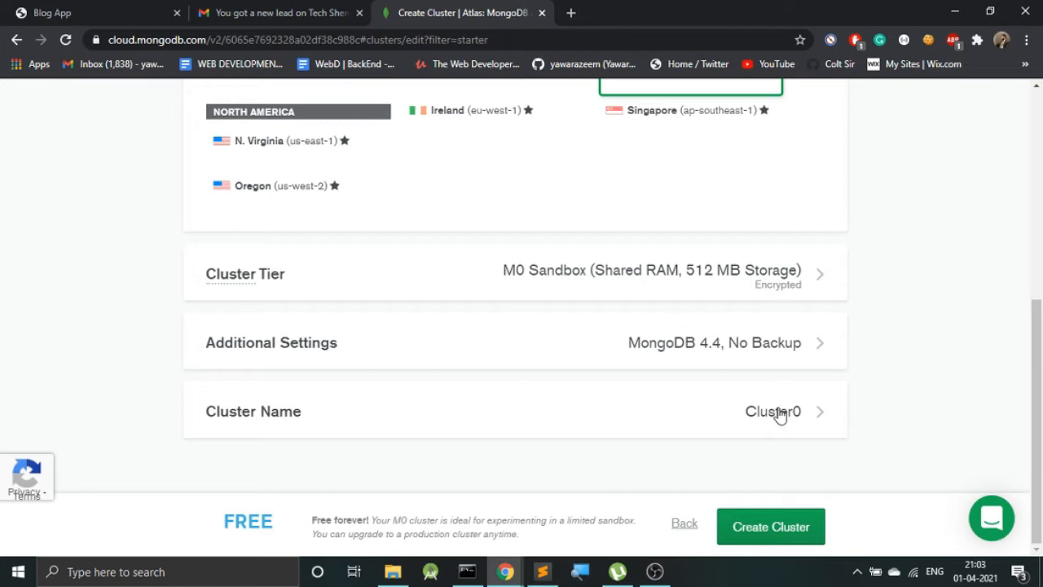
Step: Rename Cluster0 to 'YoutubeDemo' and submit the cluster creation
{"action": "left_click", "coordinate": [773, 411]}
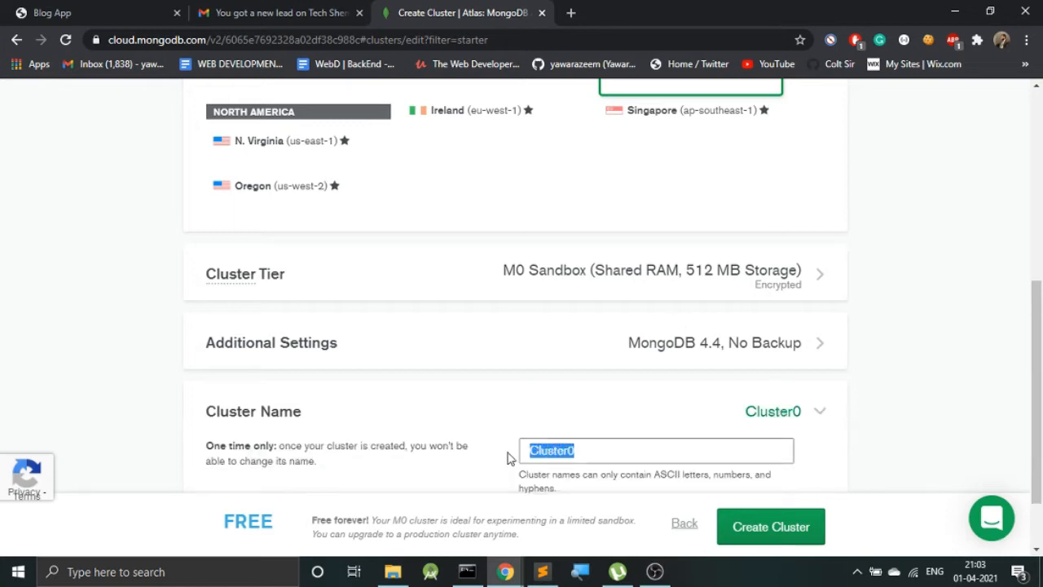
{"action": "type", "text": "Youtube"}
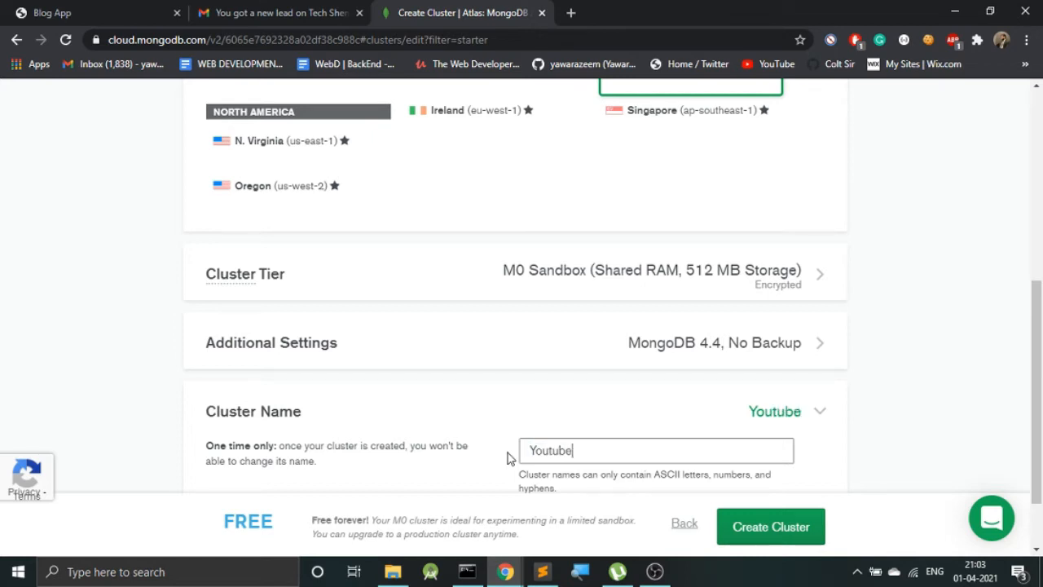
{"action": "type", "text": "Demo"}
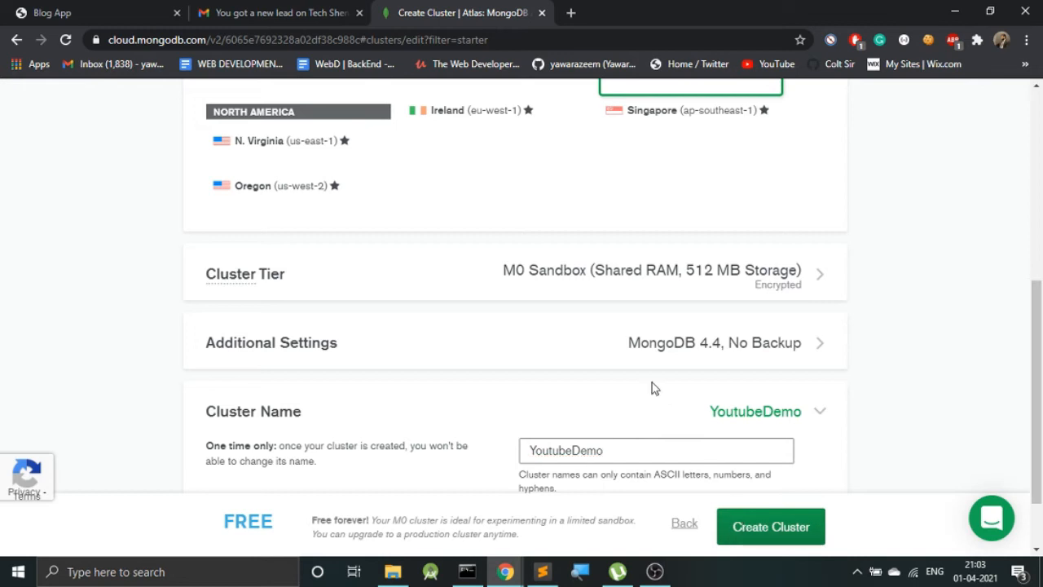
{"action": "left_click", "coordinate": [769, 525]}
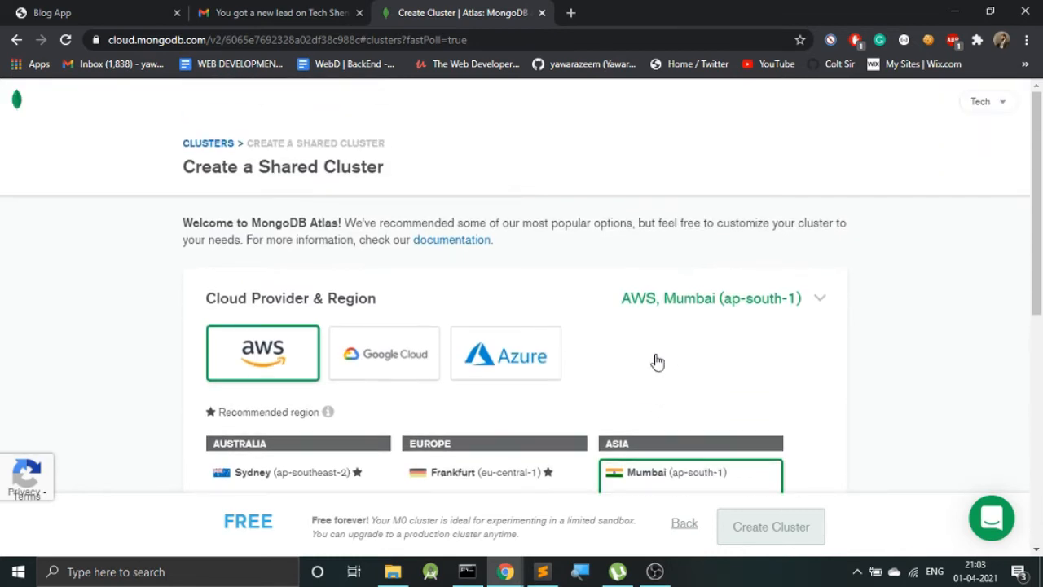
Step: Wait for YoutubeDemo to appear as an M0 sandbox in AWS Mumbai, version 4.4.4
{"action": "left_click", "coordinate": [769, 527]}
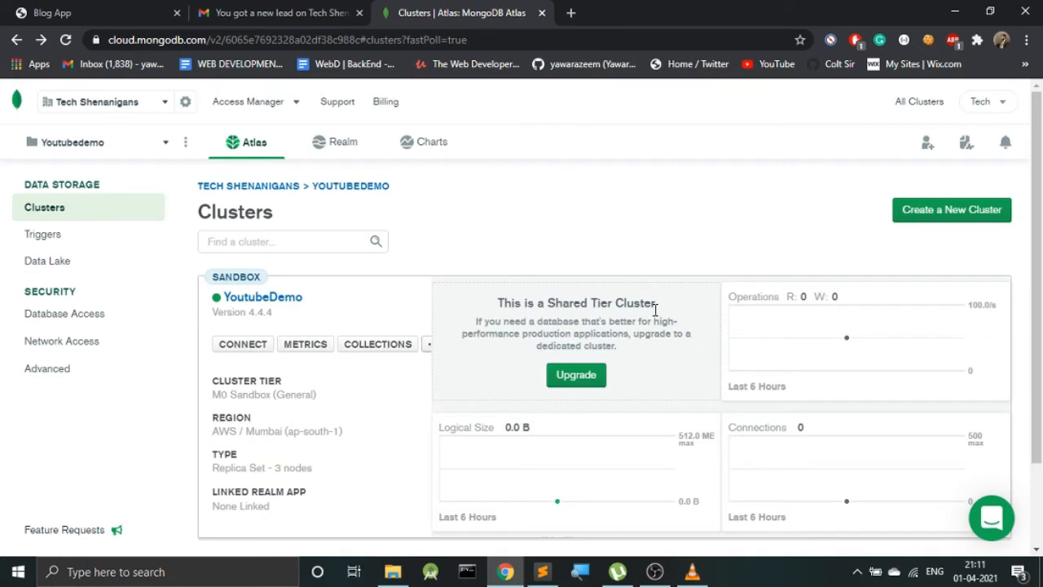
{"action": "mouse_move", "coordinate": [326, 312]}
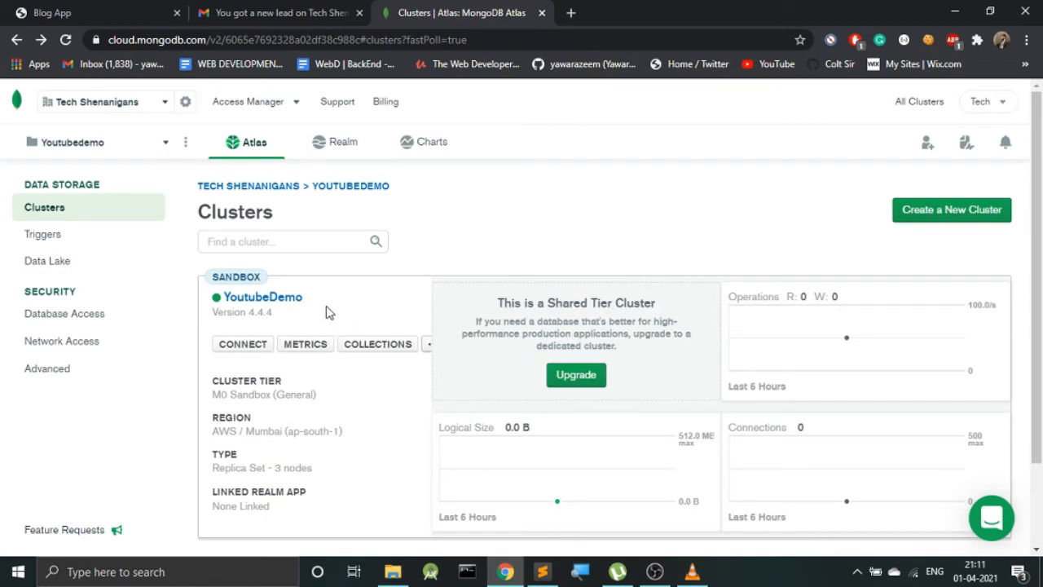
{"action": "mouse_move", "coordinate": [255, 410]}
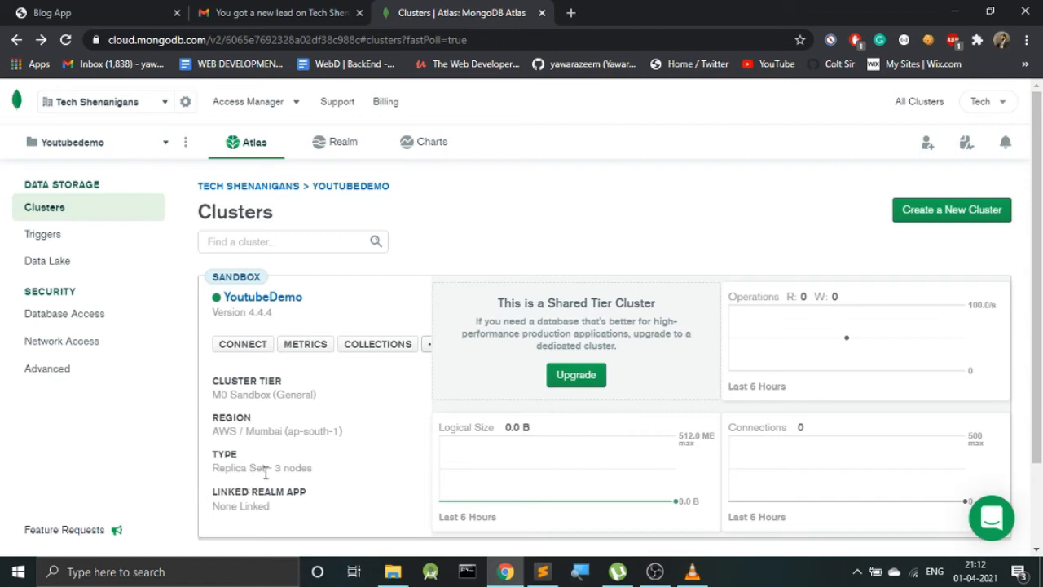
{"action": "scroll", "scroll_direction": "down", "scroll_amount": 3}
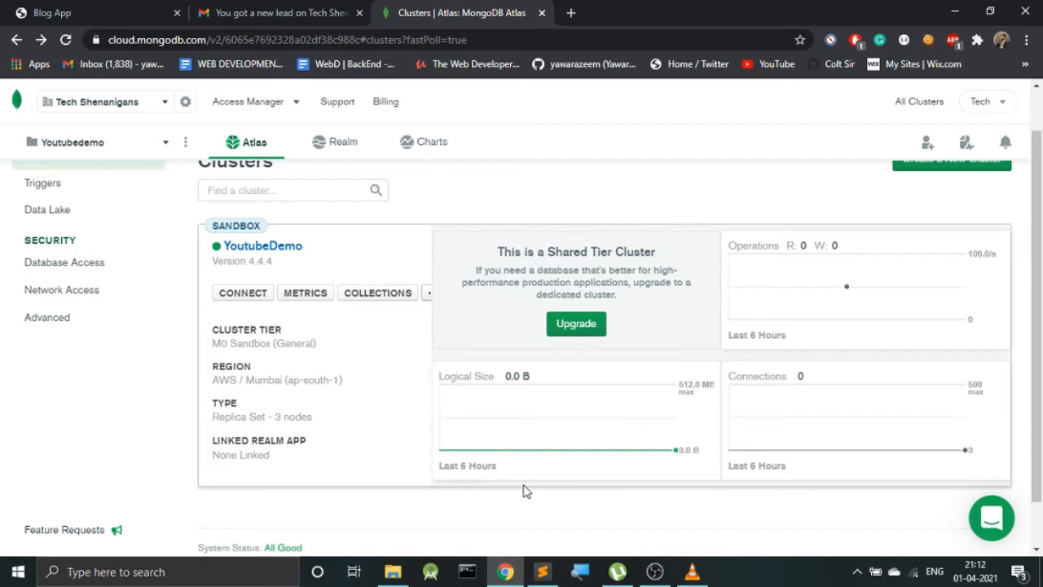
{"action": "mouse_move", "coordinate": [606, 509]}
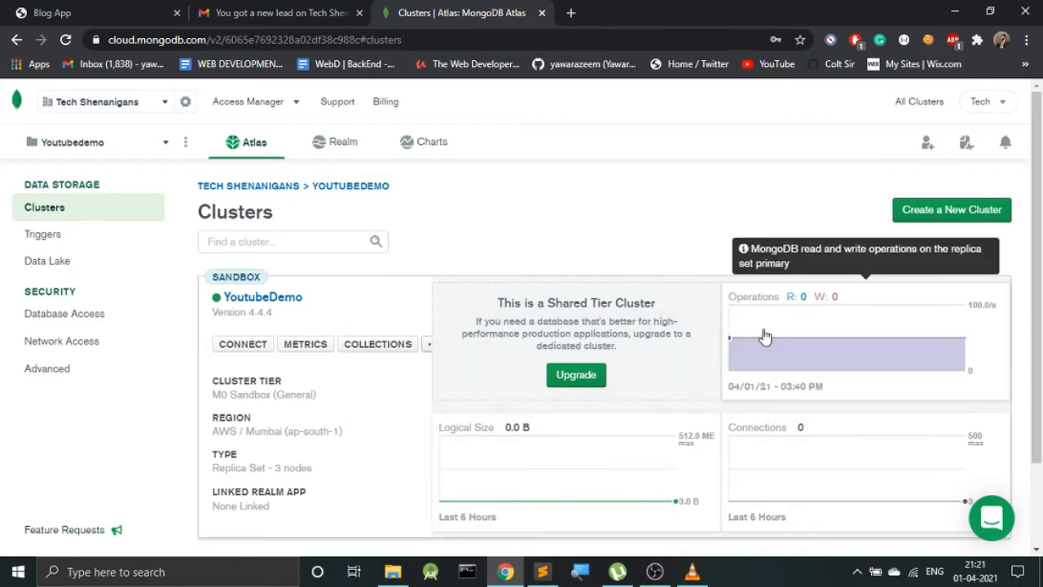
{"action": "mouse_move", "coordinate": [301, 359]}
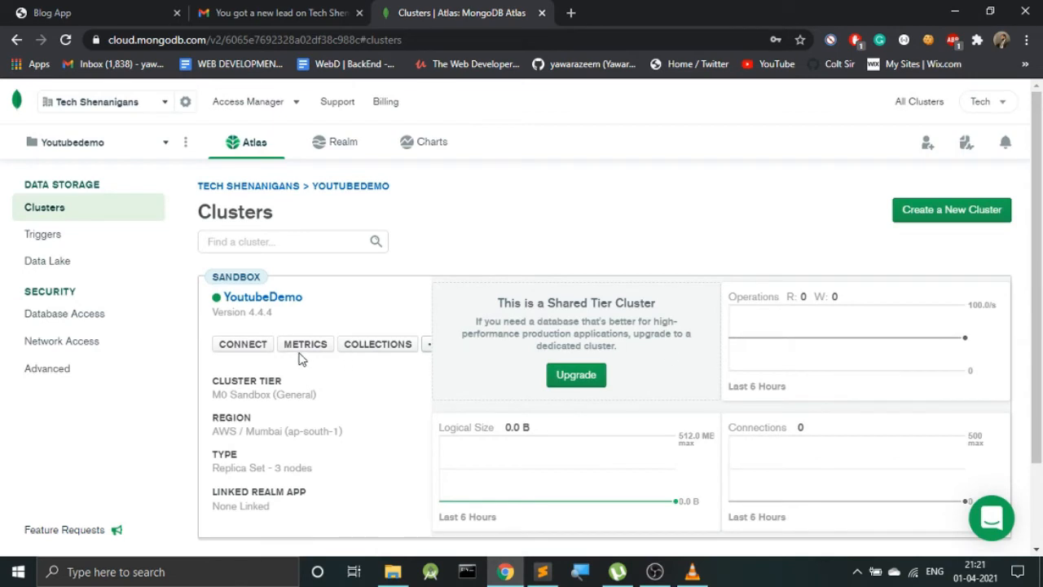
Step: Open Connect for YoutubeDemo and add 0.0.0.0/0 to the IP access list
{"action": "left_click", "coordinate": [242, 343]}
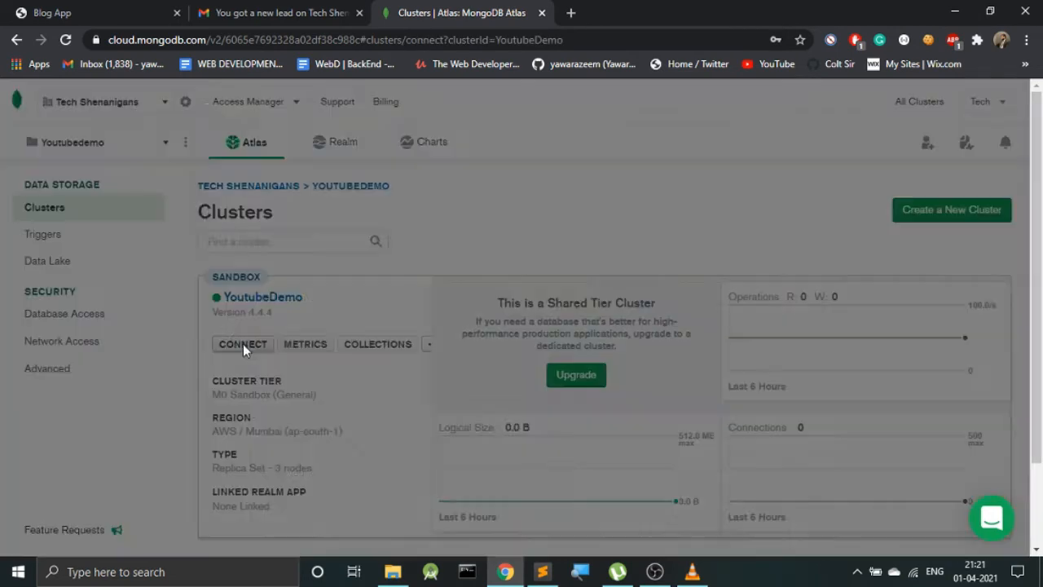
{"action": "left_click", "coordinate": [242, 343]}
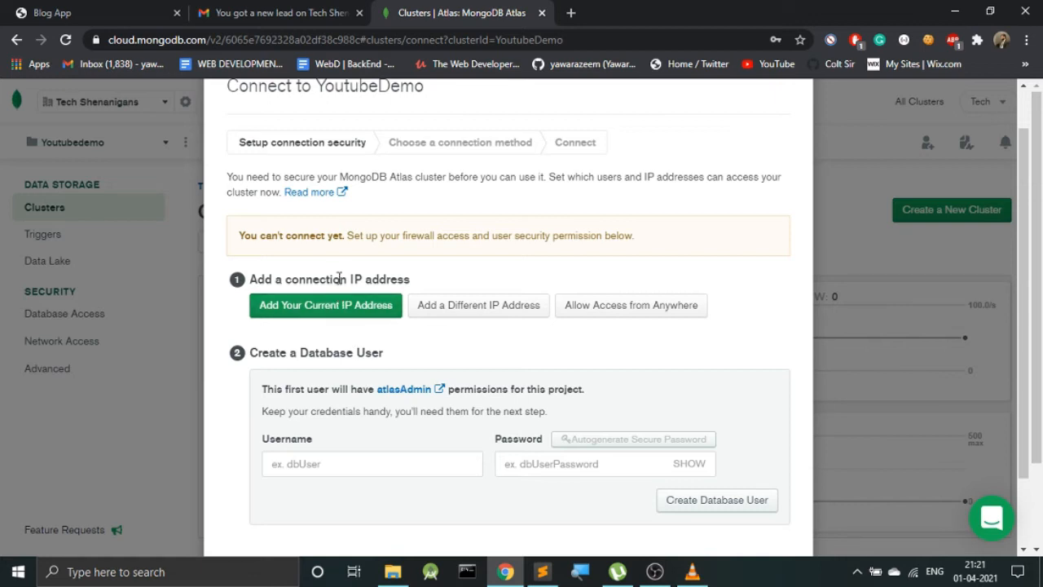
{"action": "mouse_move", "coordinate": [397, 281]}
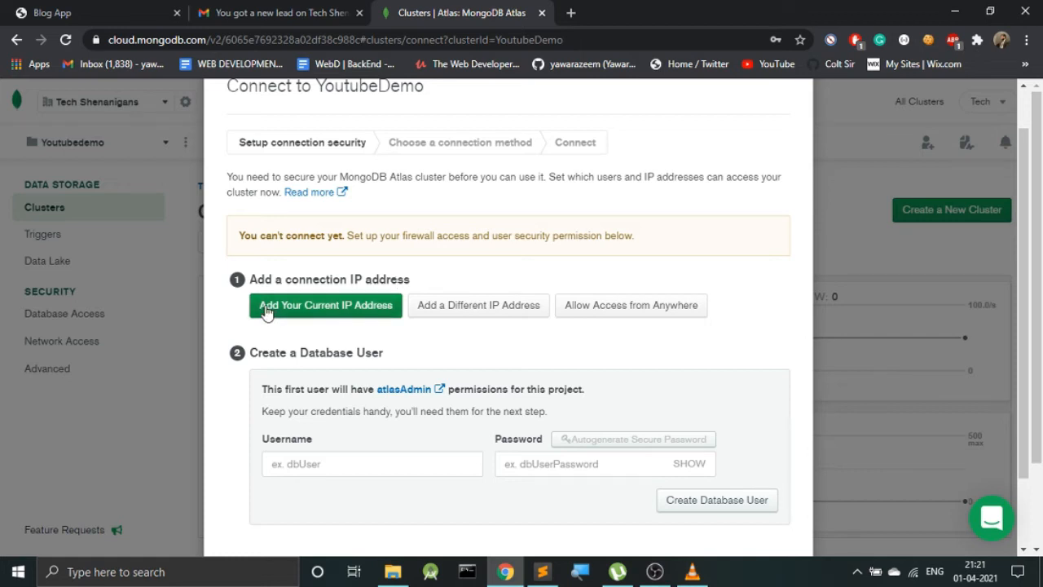
{"action": "mouse_move", "coordinate": [334, 317]}
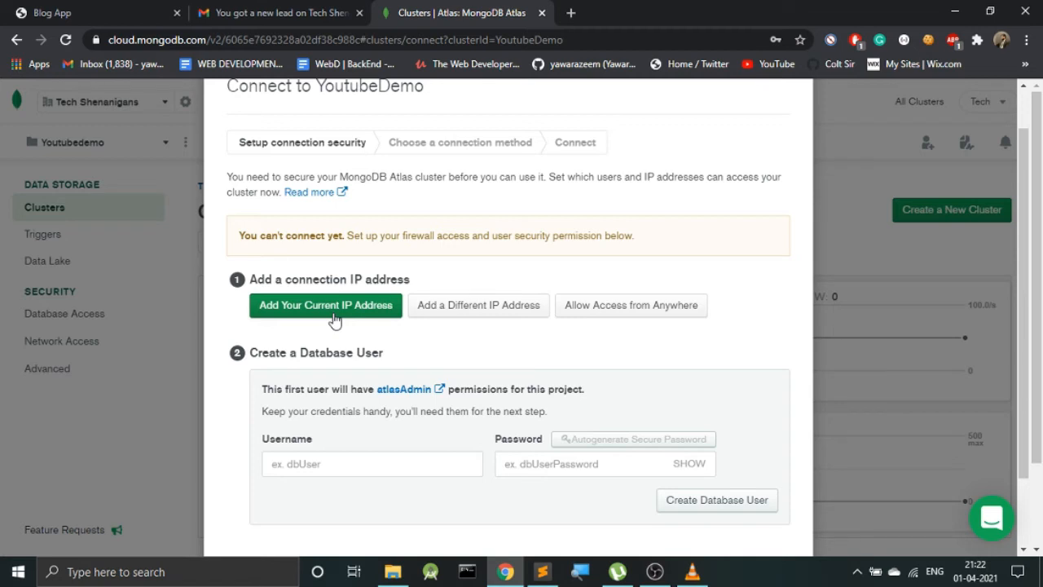
{"action": "mouse_move", "coordinate": [630, 305]}
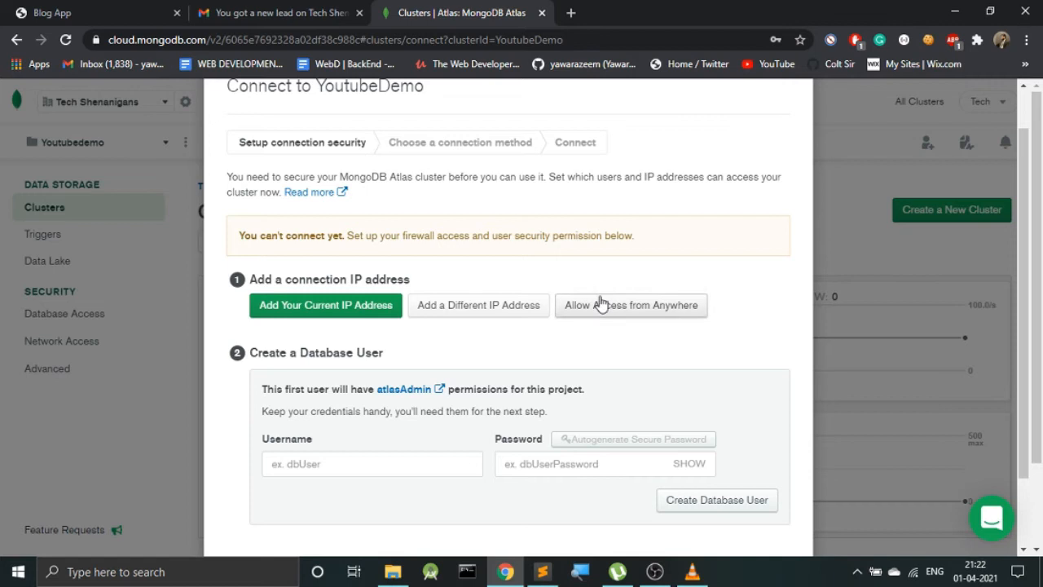
{"action": "left_click", "coordinate": [630, 305]}
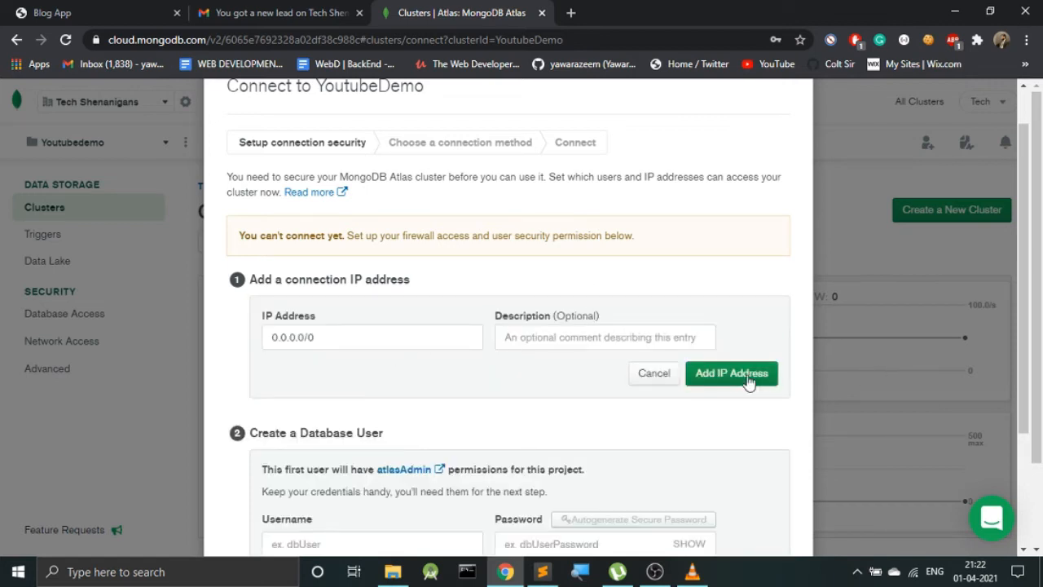
{"action": "left_click", "coordinate": [731, 372]}
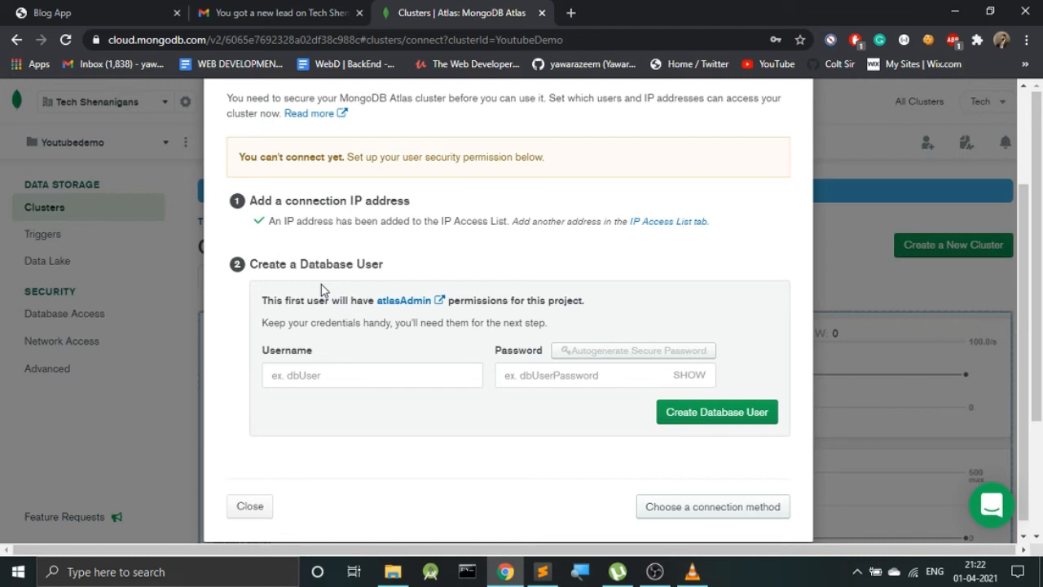
Step: Create the database user 'admin' with its password
{"action": "left_click", "coordinate": [371, 375]}
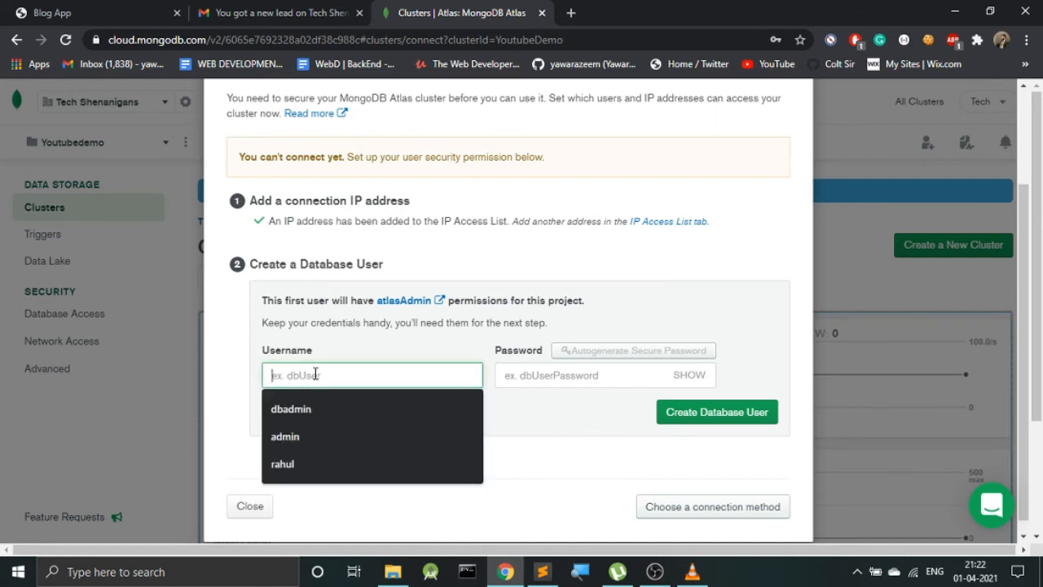
{"action": "type", "text": "admin"}
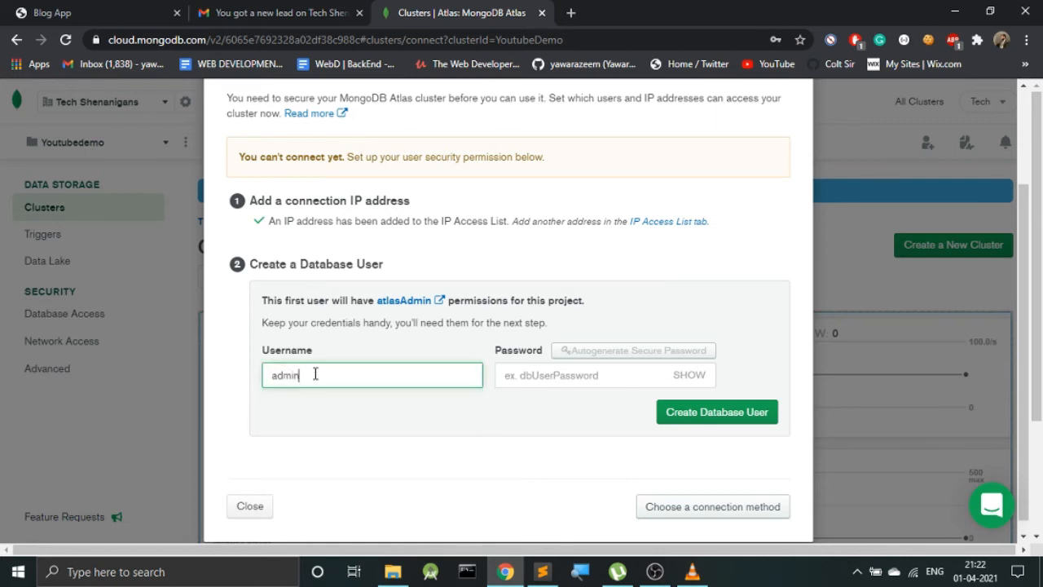
{"action": "left_click", "coordinate": [604, 375]}
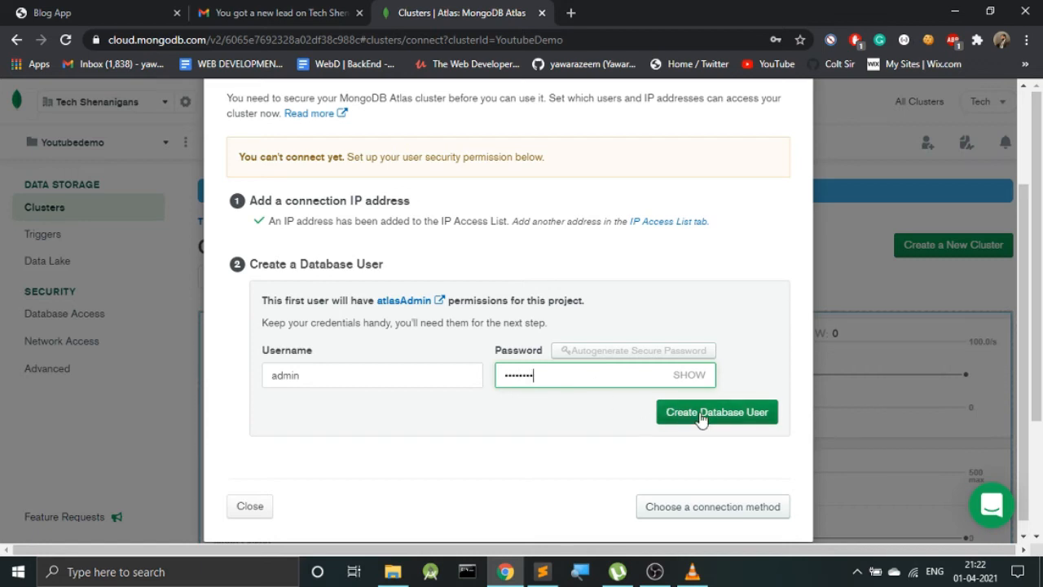
{"action": "left_click", "coordinate": [716, 412]}
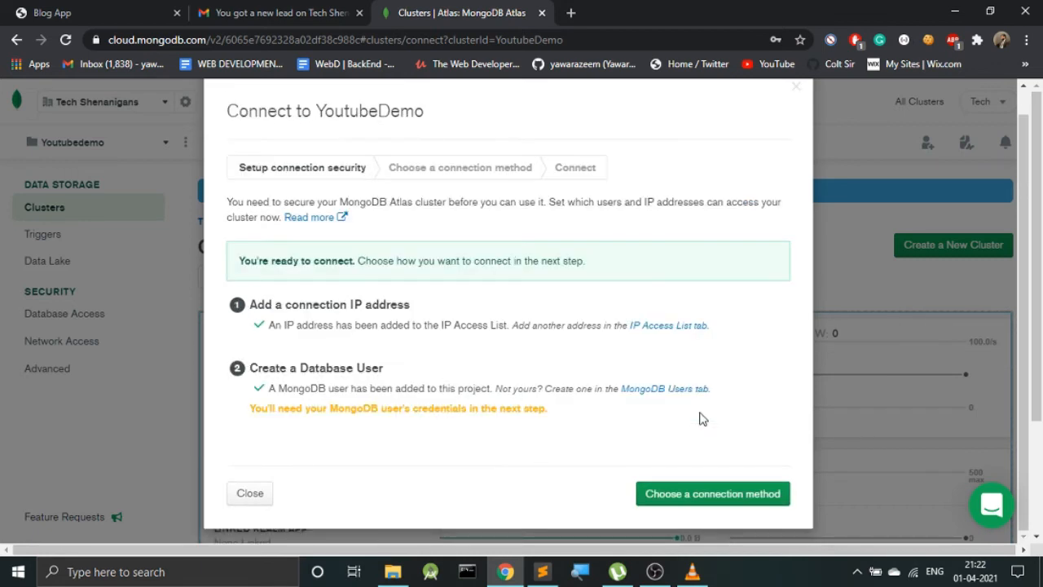
Step: Pick Connect your application with Node.js and copy YoutubeDemo's connection string
{"action": "left_click", "coordinate": [711, 493]}
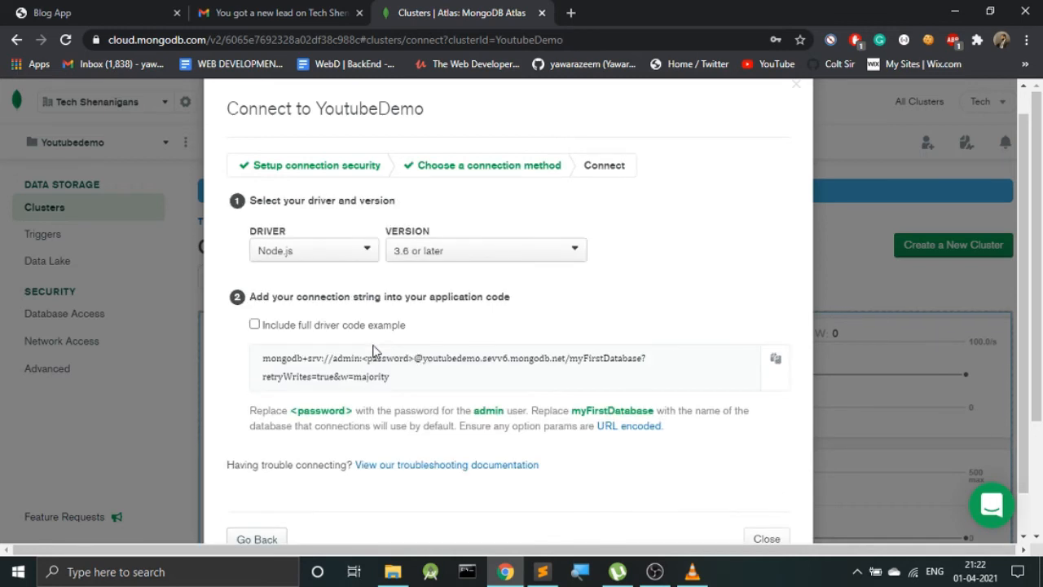
{"action": "scroll", "scroll_direction": "down", "scroll_amount": 3}
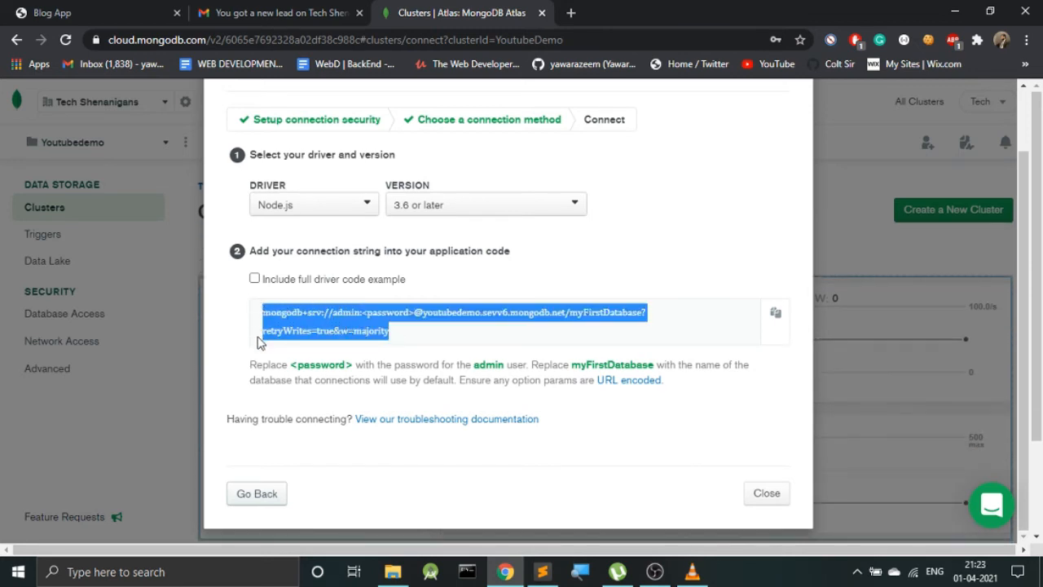
{"action": "left_click", "coordinate": [541, 571]}
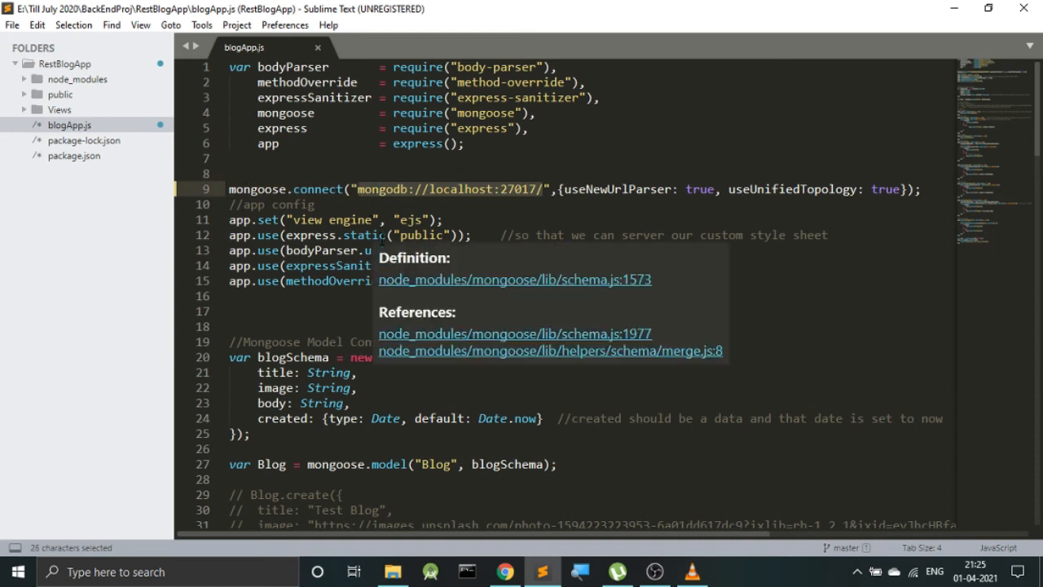
Step: Paste the Atlas URI into mongoose.connect and replace <password> with the real password
{"action": "left_click", "coordinate": [356, 189]}
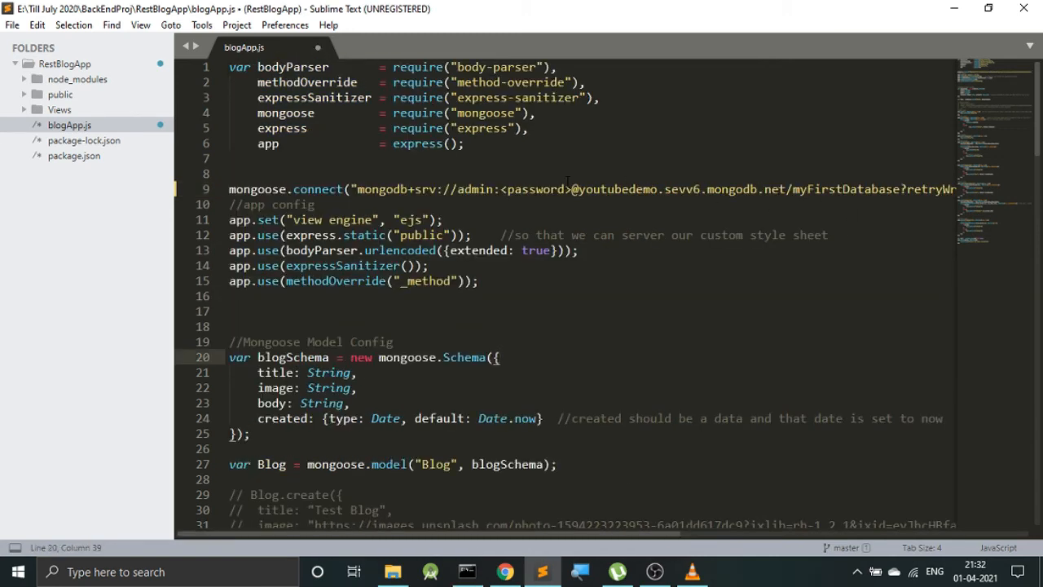
{"action": "double_click", "coordinate": [537, 189]}
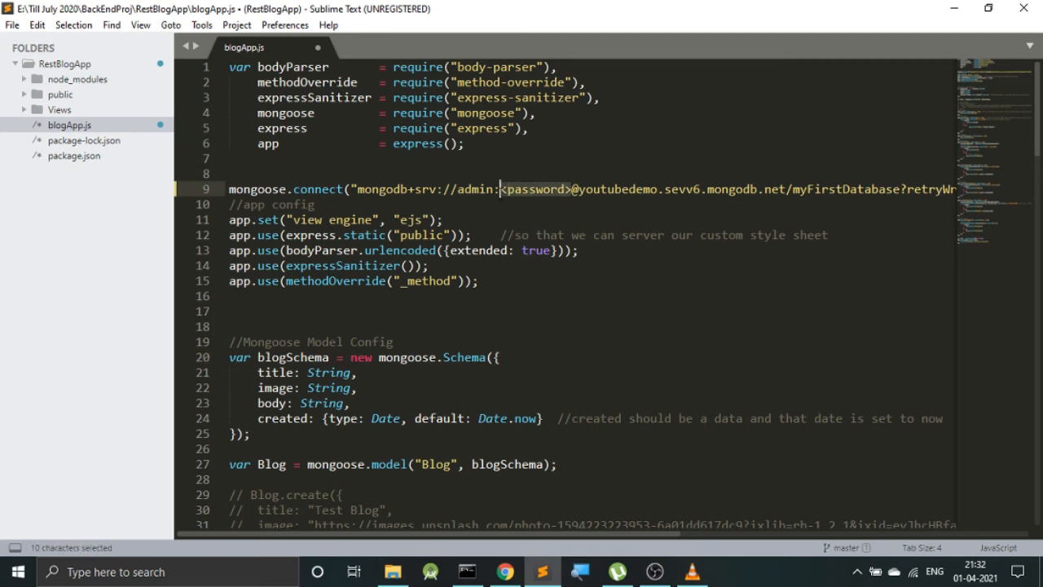
{"action": "type", "text": "te"}
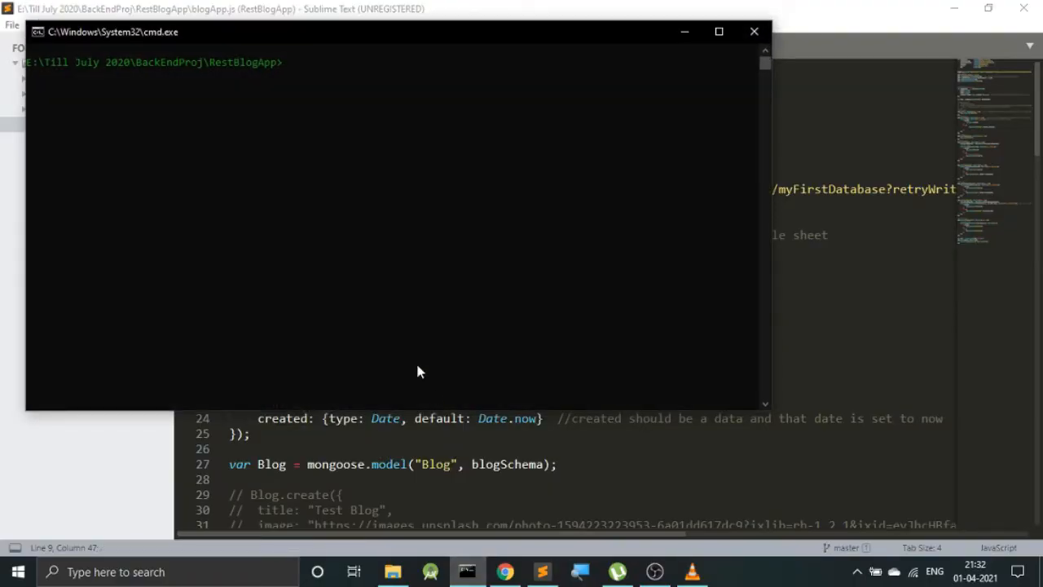
Step: Run node blogApp.js in the RestBlogApp folder to launch the blog server
{"action": "type", "text": "node blog"}
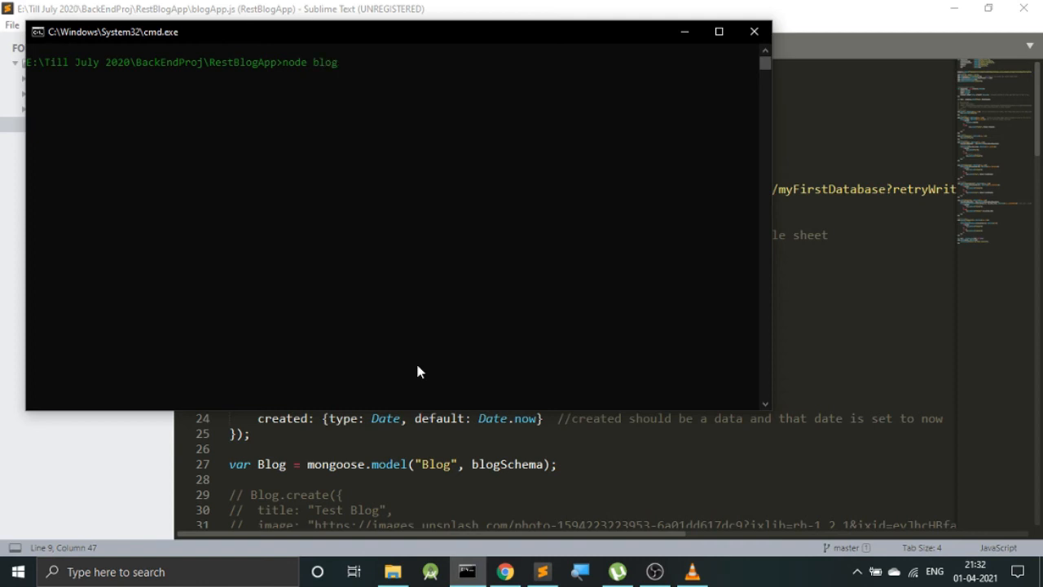
{"action": "type", "text": "App.js"}
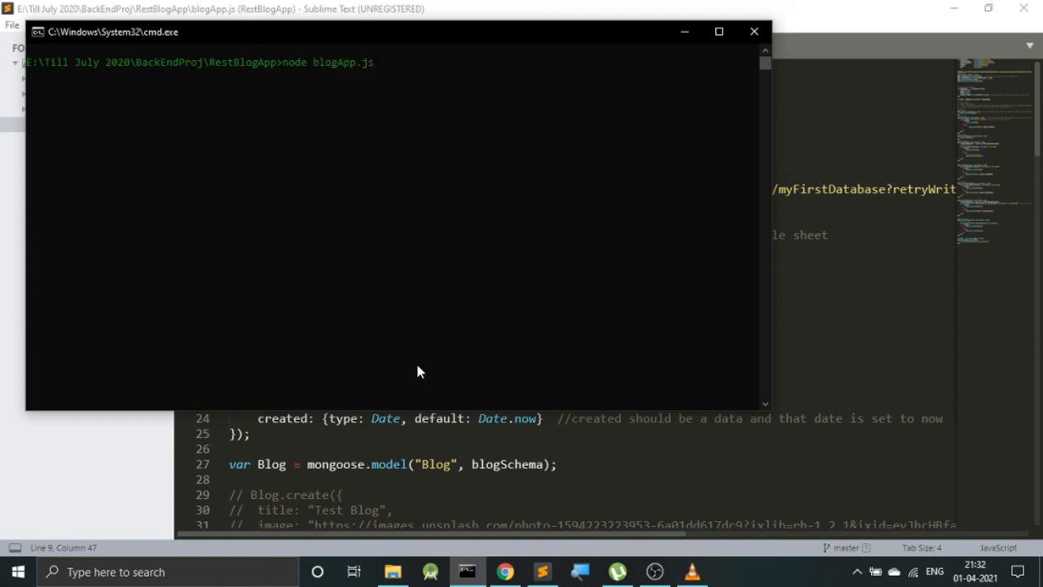
{"action": "key", "text": "enter"}
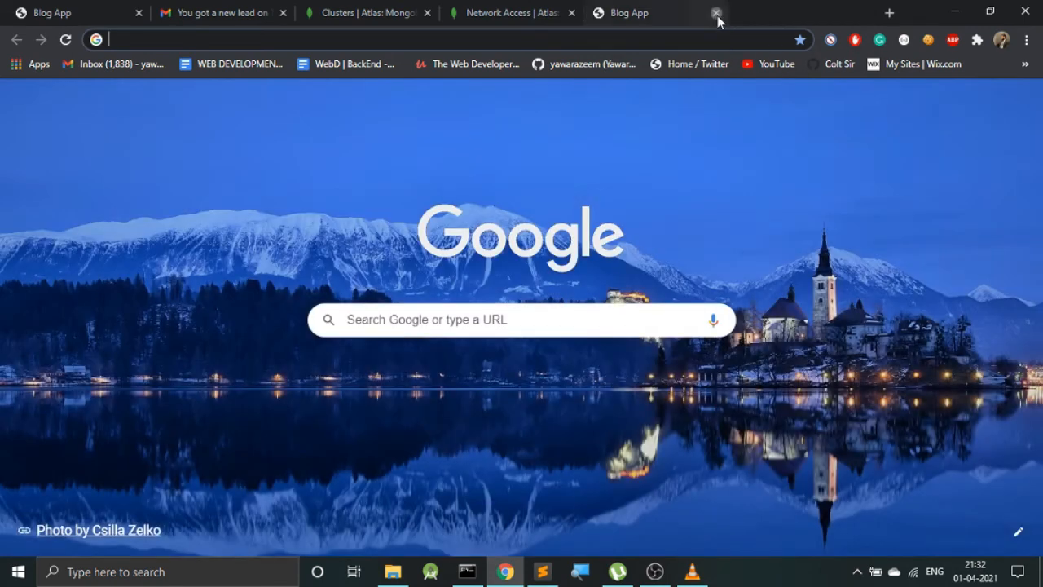
Step: Load the Blog App at localhost:3000 and bring up the New Blog Post form
{"action": "left_click", "coordinate": [716, 12]}
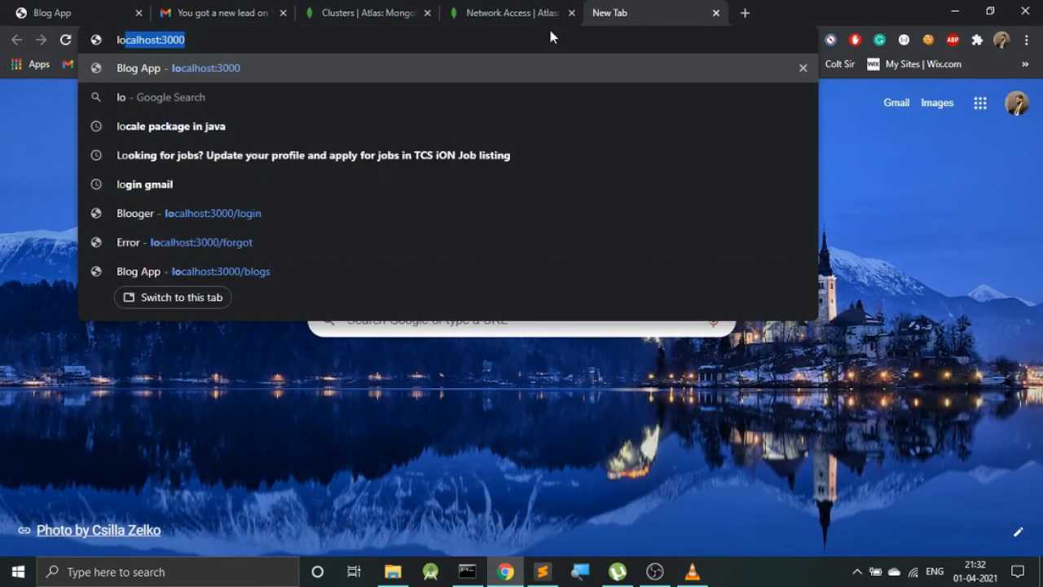
{"action": "left_click", "coordinate": [221, 270]}
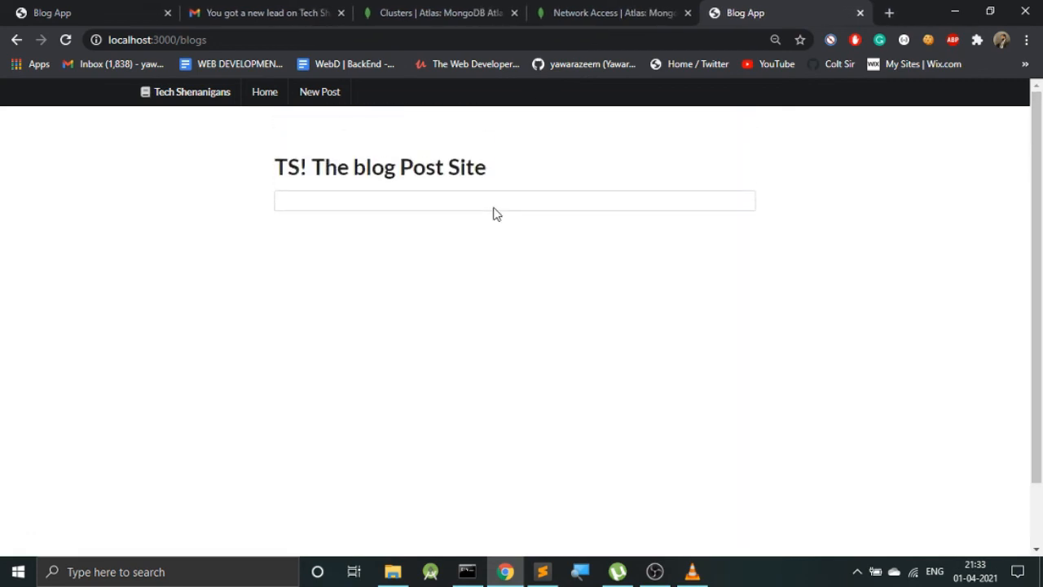
{"action": "mouse_move", "coordinate": [319, 91]}
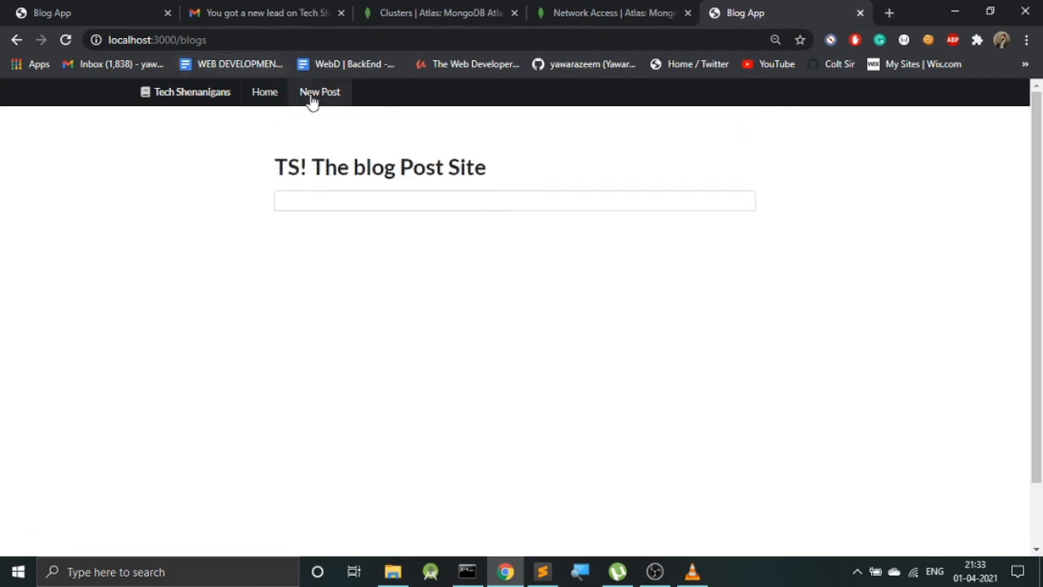
{"action": "left_click", "coordinate": [320, 91]}
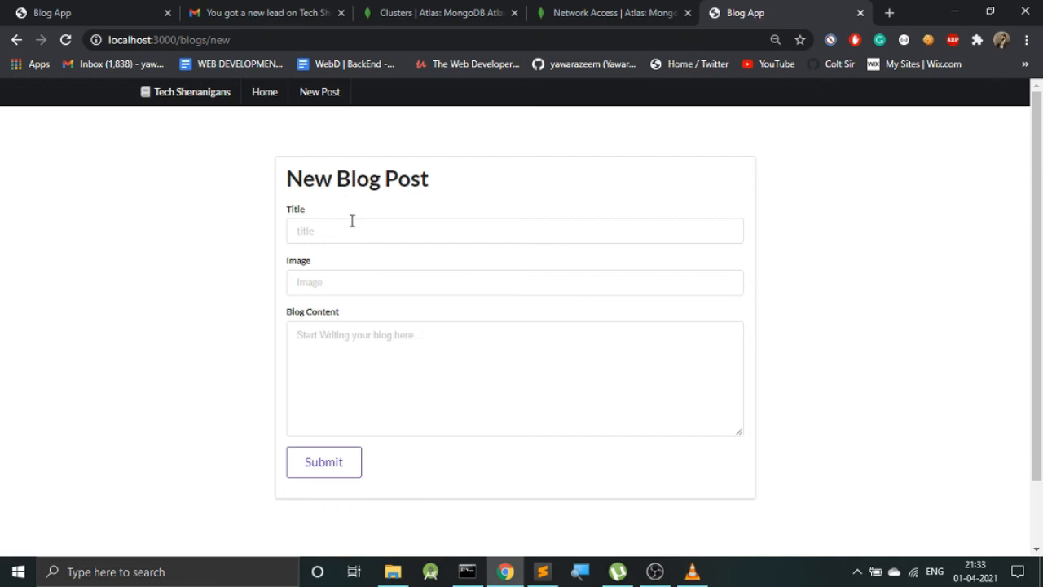
Step: Submit the 'Mongoosee' post with body 'This is our first database post!' and return to Atlas
{"action": "type", "text": "Mongoosee"}
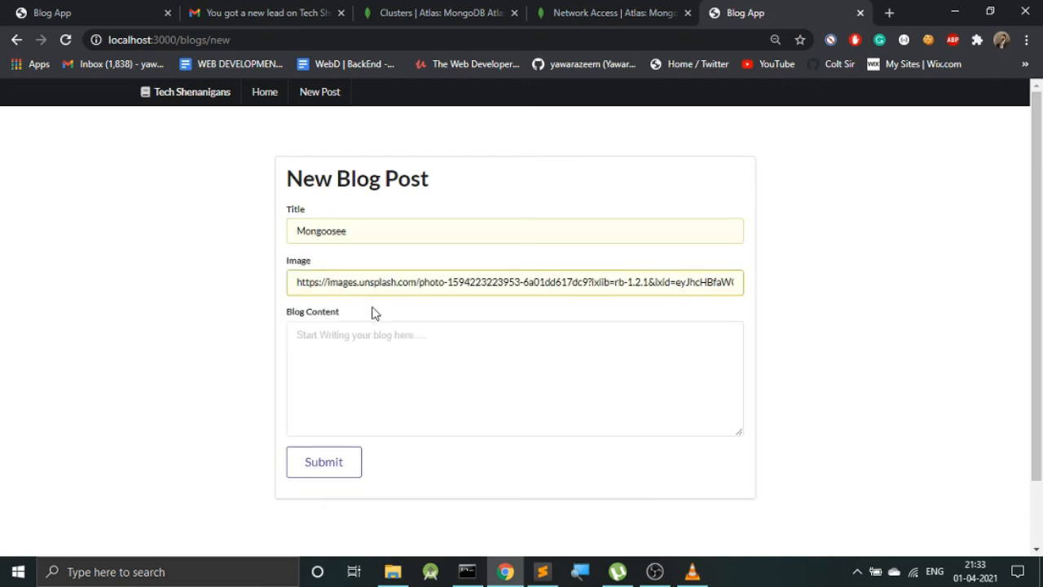
{"action": "left_click", "coordinate": [411, 391]}
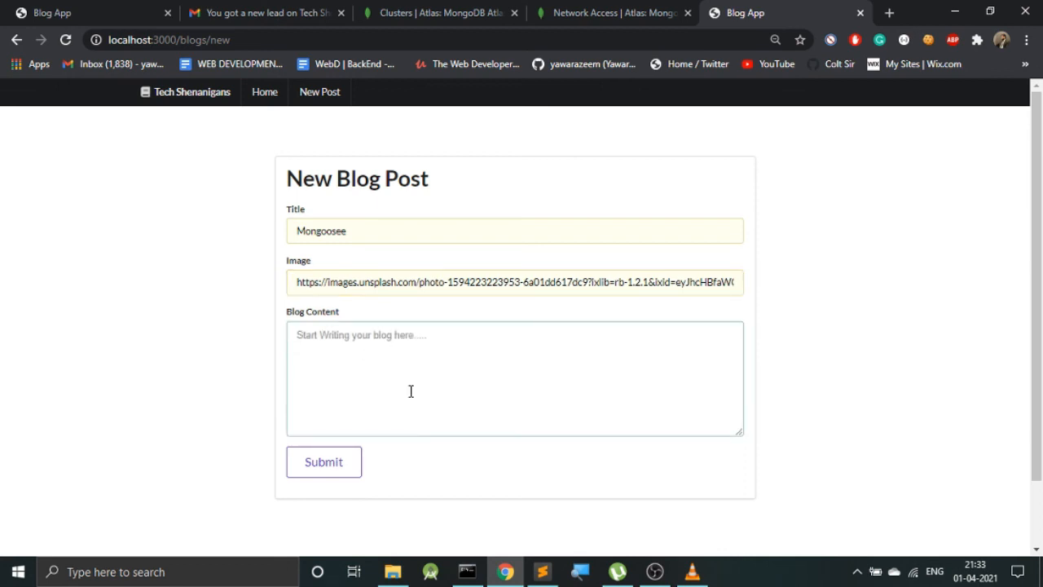
{"action": "type", "text": "This is"}
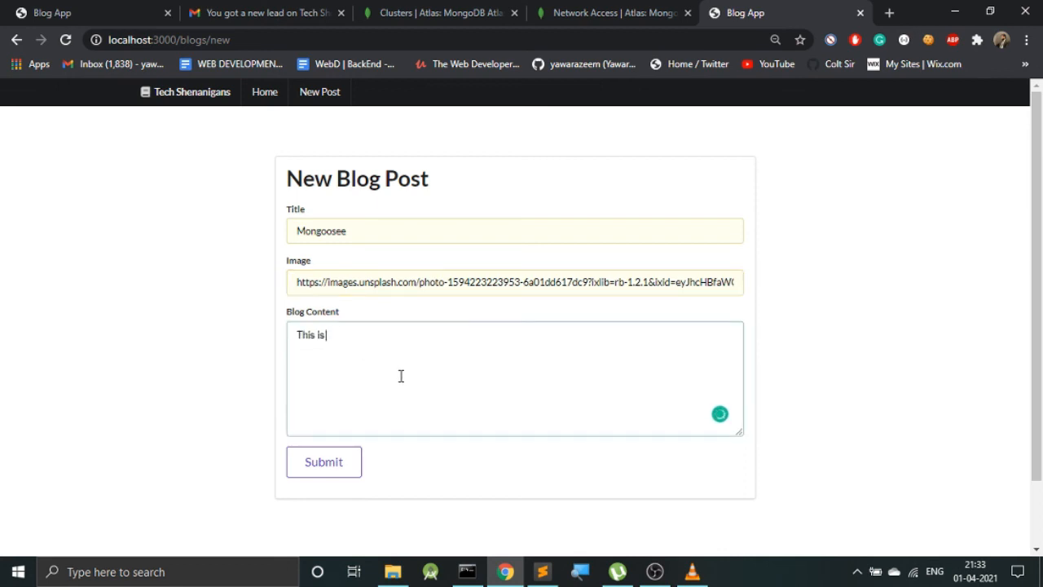
{"action": "type", "text": "our first"}
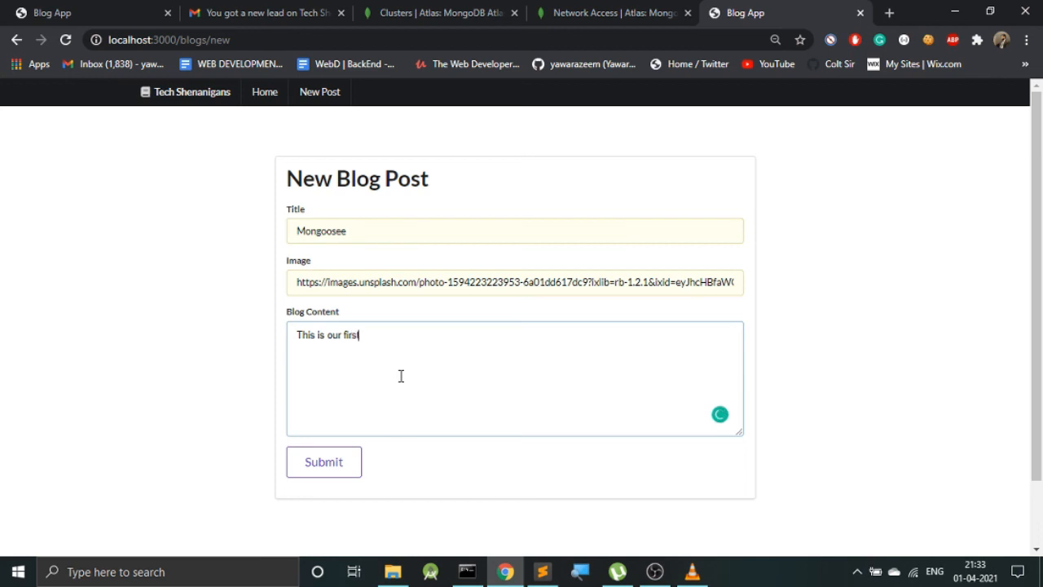
{"action": "type", "text": "database post!"}
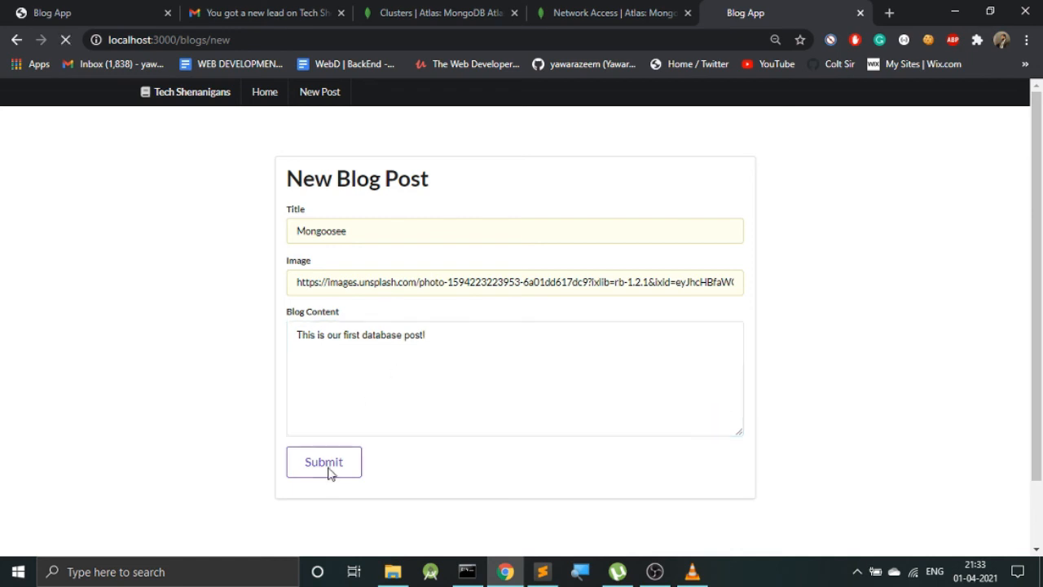
{"action": "left_click", "coordinate": [324, 462]}
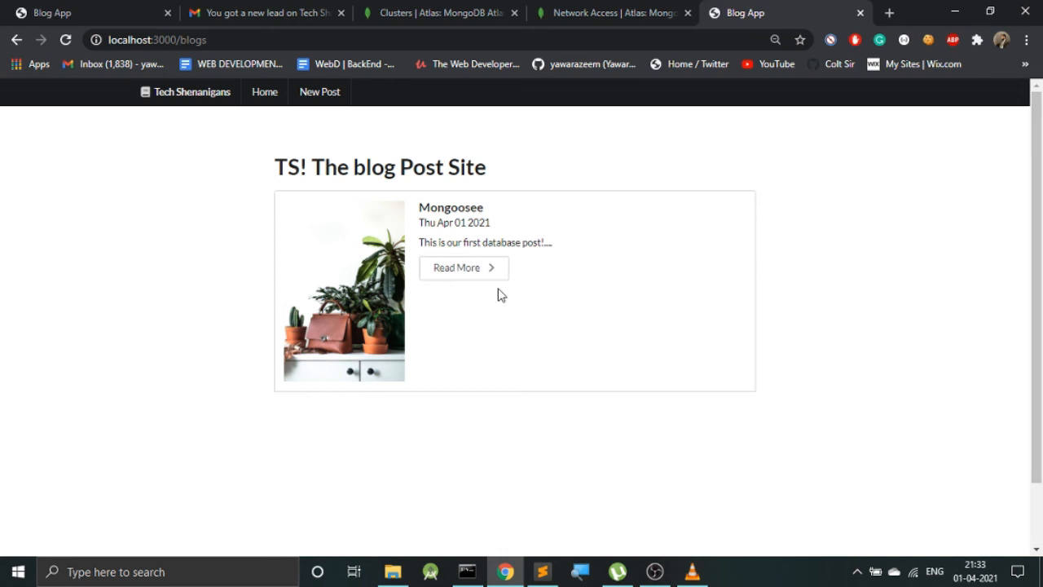
{"action": "mouse_move", "coordinate": [487, 111]}
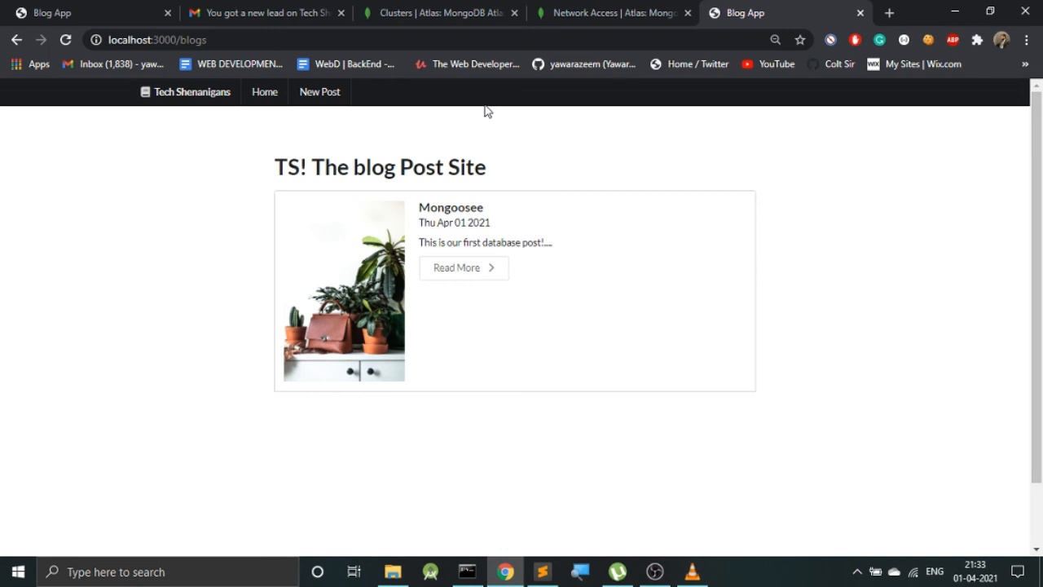
{"action": "mouse_move", "coordinate": [488, 135]}
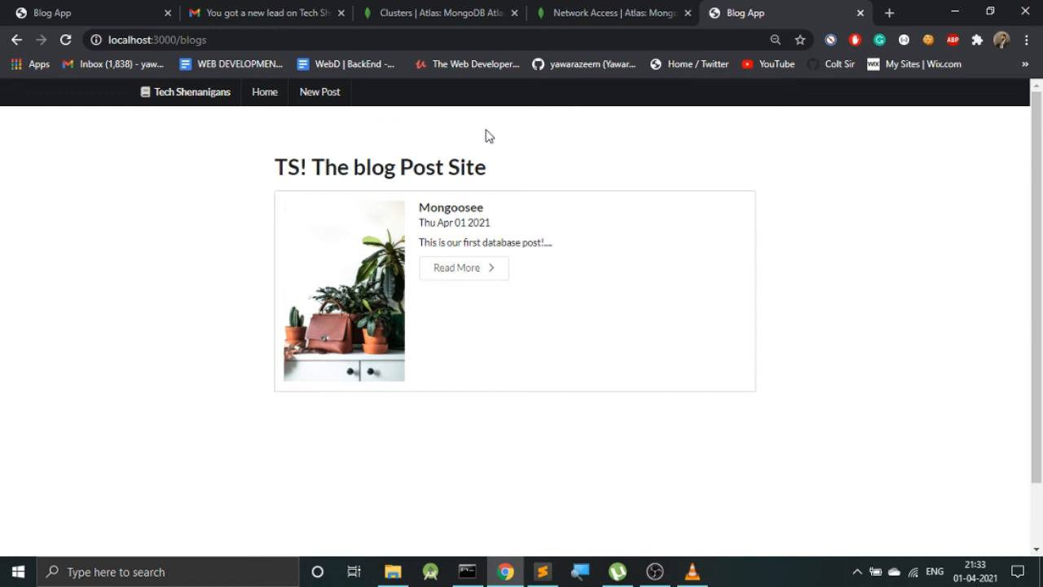
{"action": "left_click", "coordinate": [440, 13]}
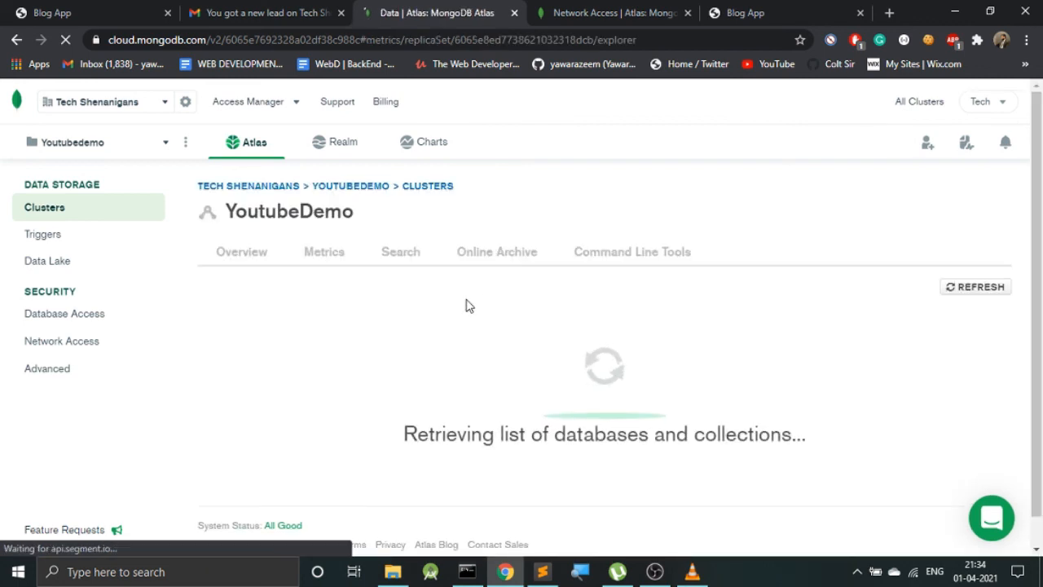
Step: Browse myFirstDatabase.blogs and verify the Mongoosee document with its post body
{"action": "left_click", "coordinate": [503, 256]}
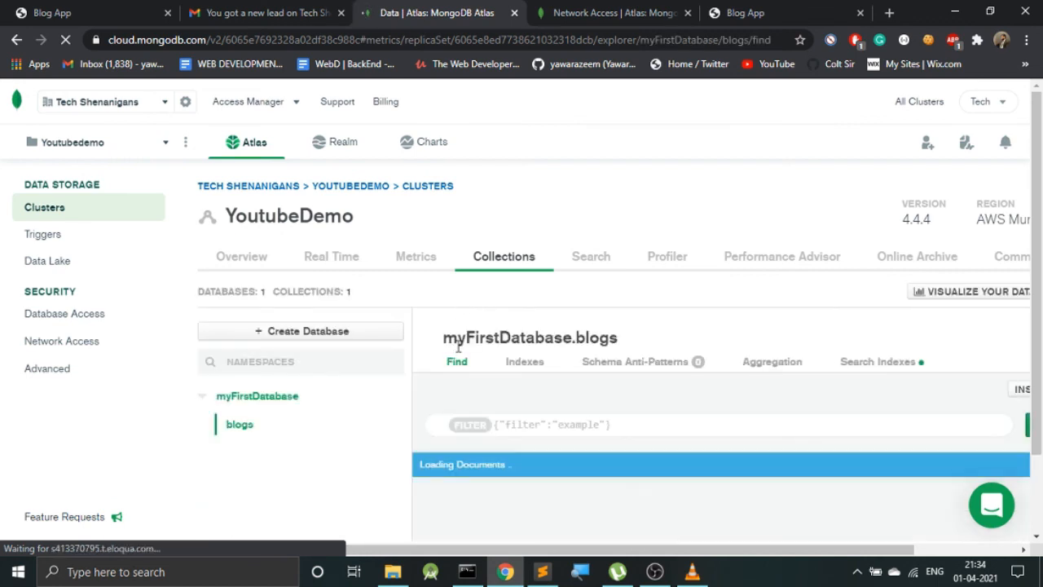
{"action": "scroll", "scroll_direction": "down", "scroll_amount": 3}
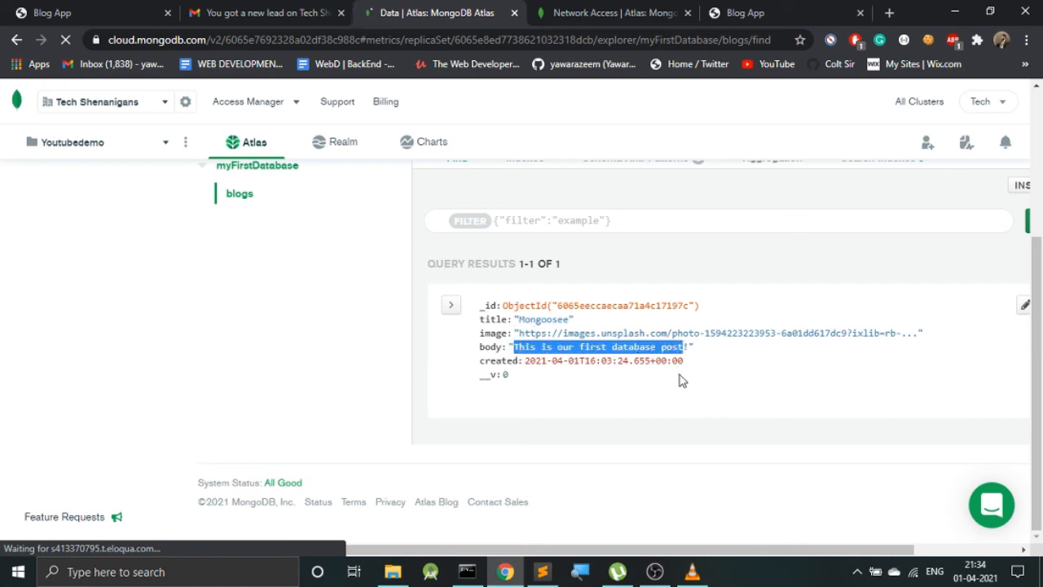
{"action": "left_click", "coordinate": [643, 330]}
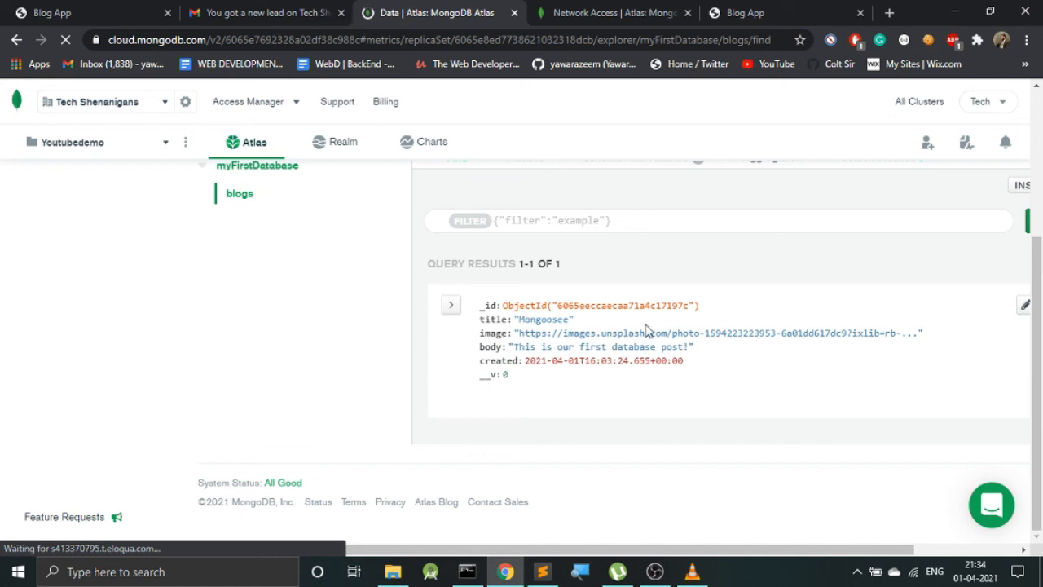